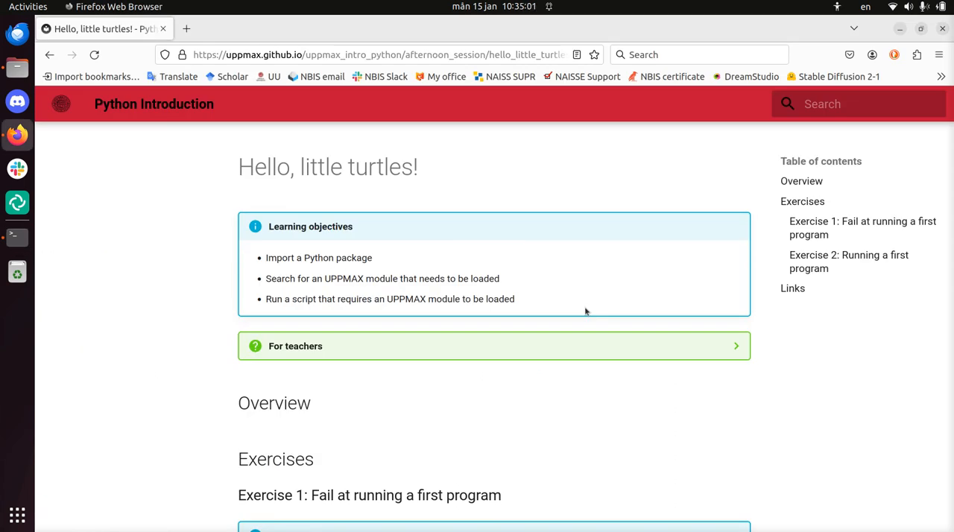
pyautogui.moveTo(151, 130)
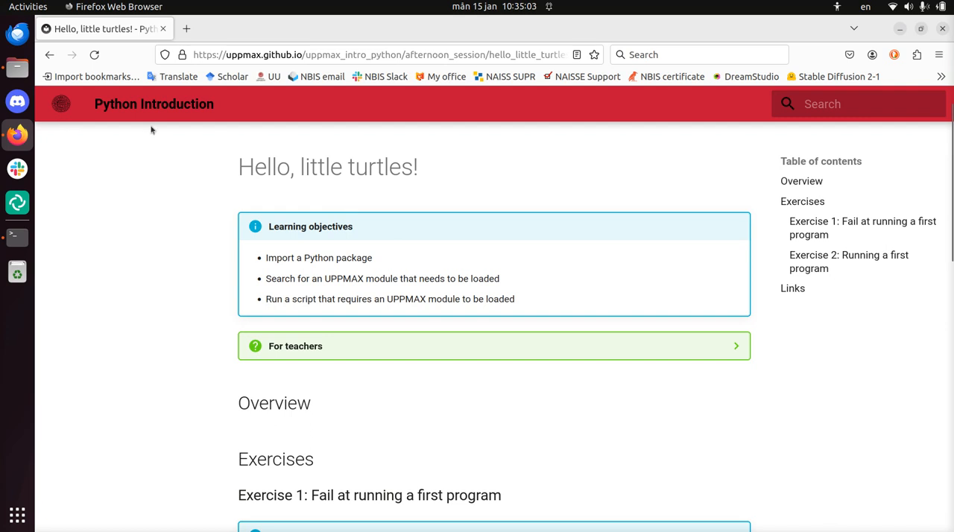
pyautogui.moveTo(177, 92)
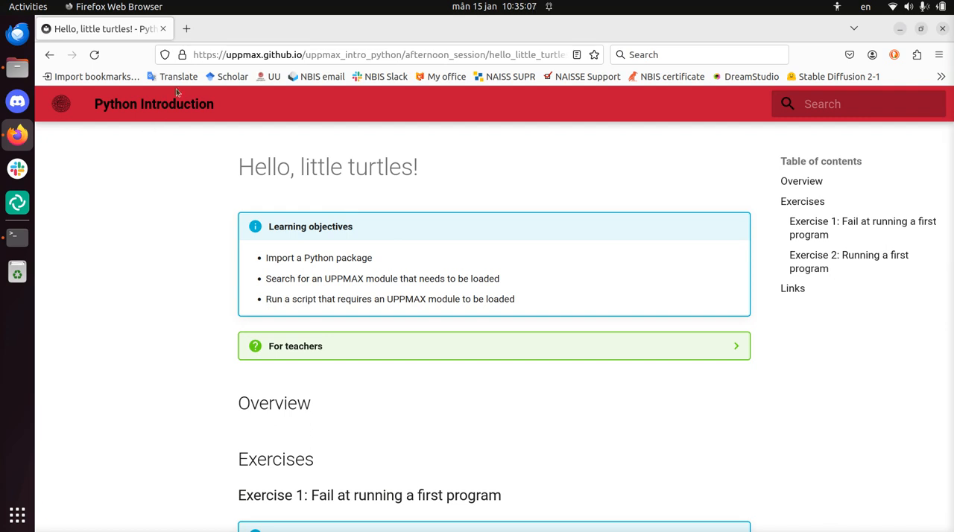
pyautogui.moveTo(280, 139)
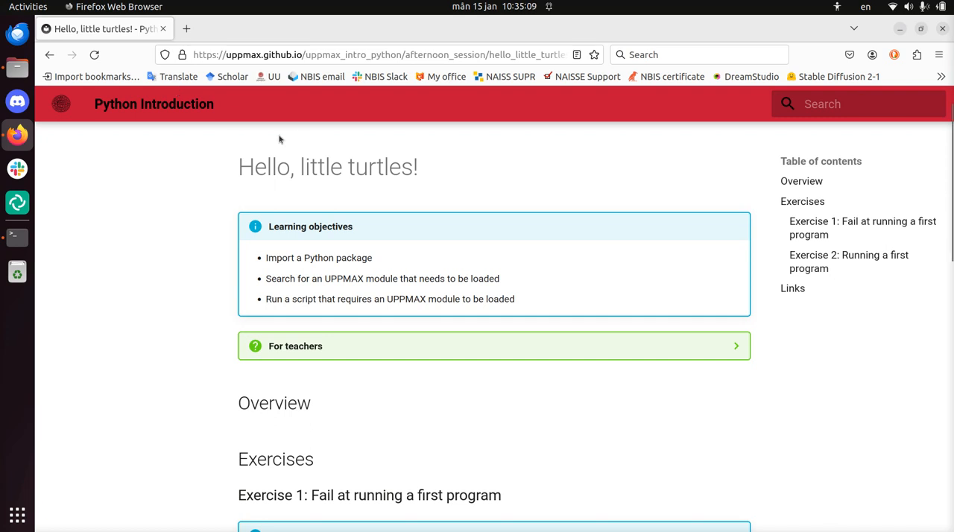
pyautogui.moveTo(333, 325)
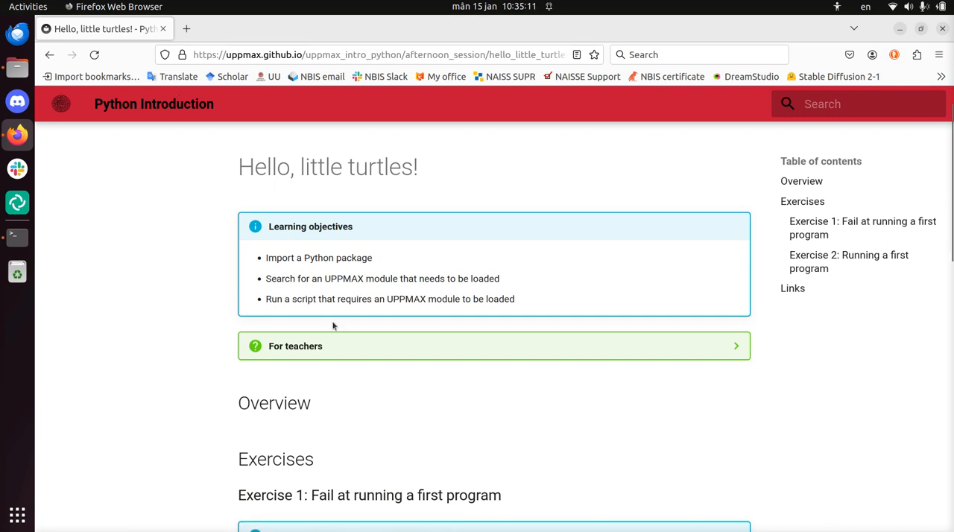
pyautogui.moveTo(378, 265)
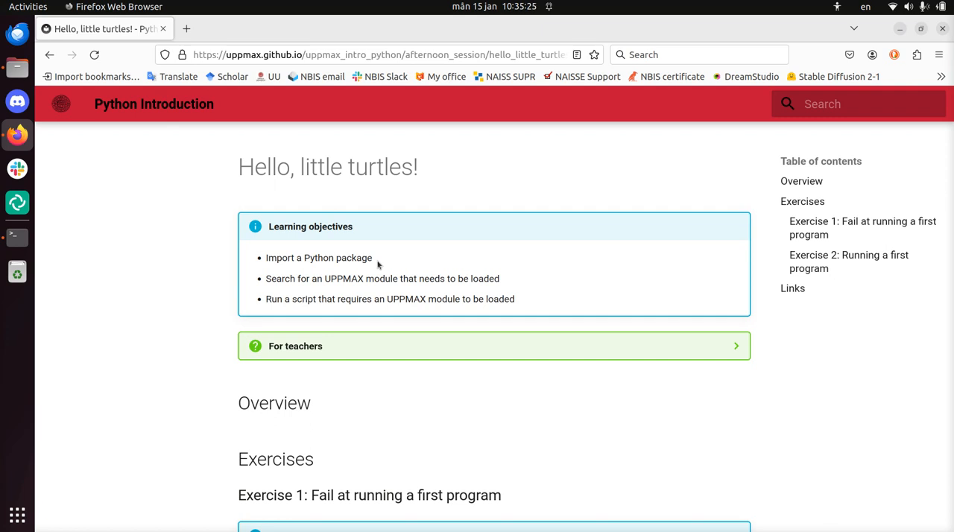
# Step: Skim Exercise 1 and open Chapter 3 'Hello, little turtles!' in a second tab
pyautogui.scroll(-3)
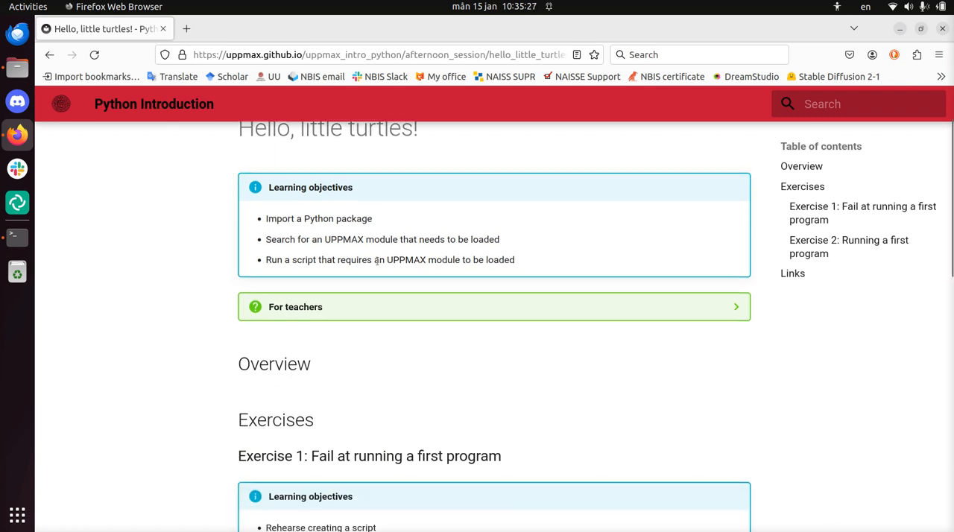
pyautogui.scroll(-3)
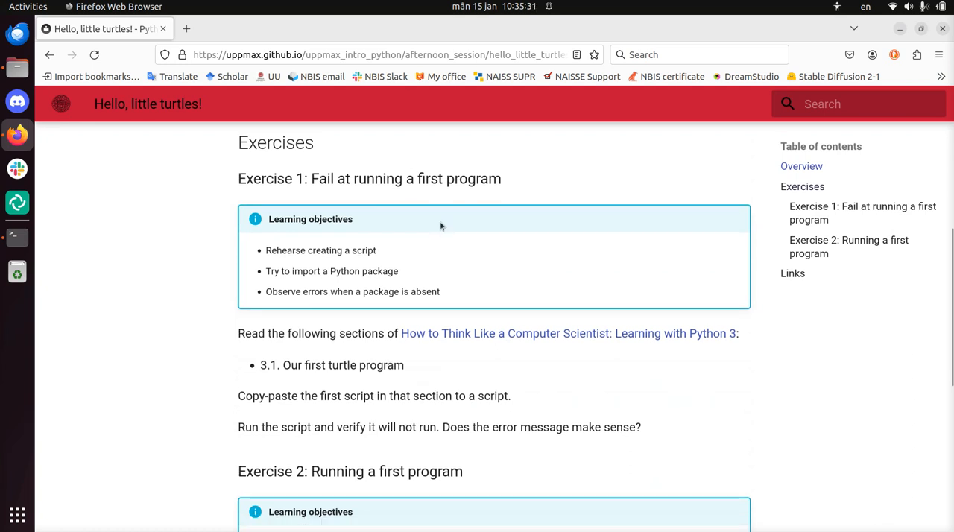
pyautogui.scroll(-3)
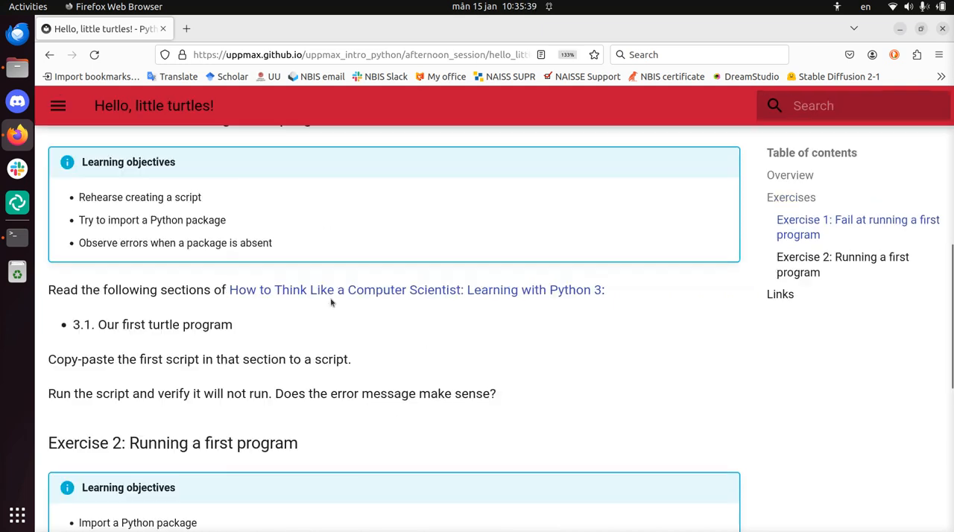
pyautogui.scroll(3)
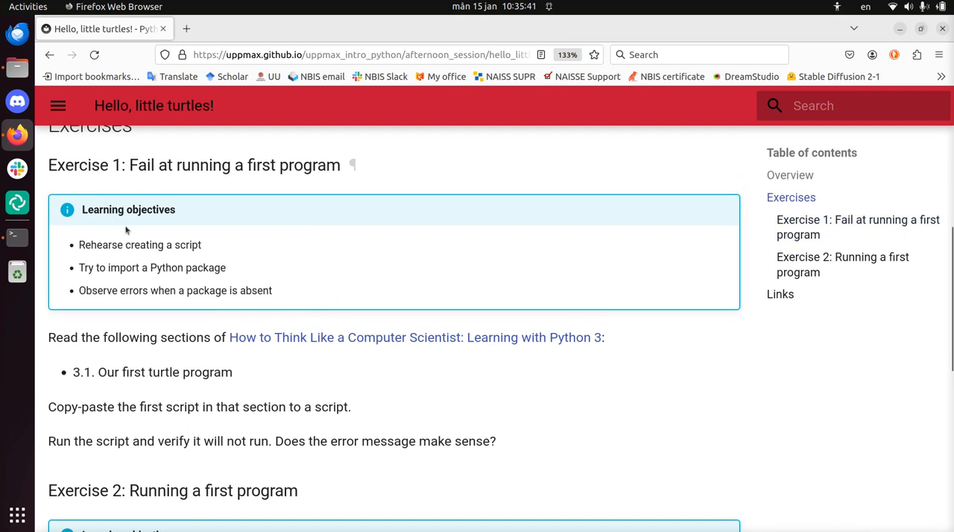
pyautogui.doubleClick(140, 244)
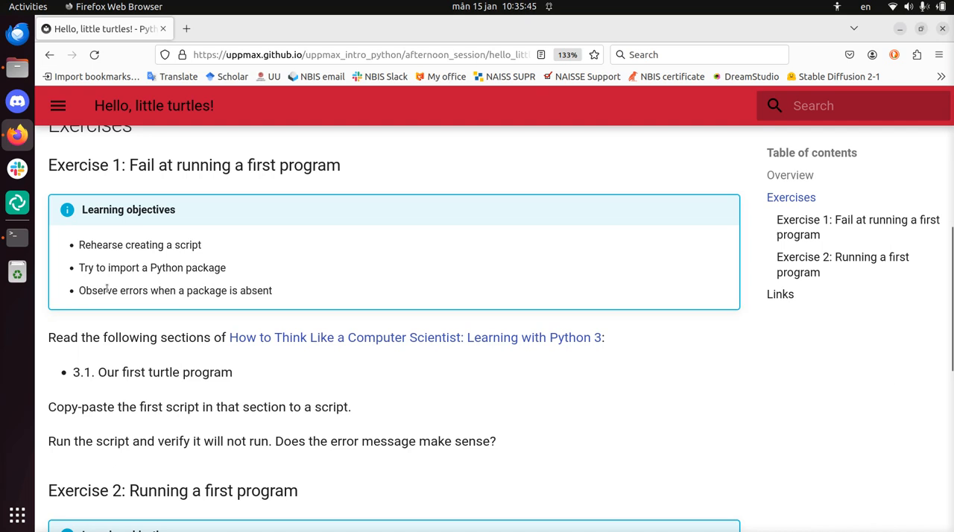
pyautogui.doubleClick(234, 290)
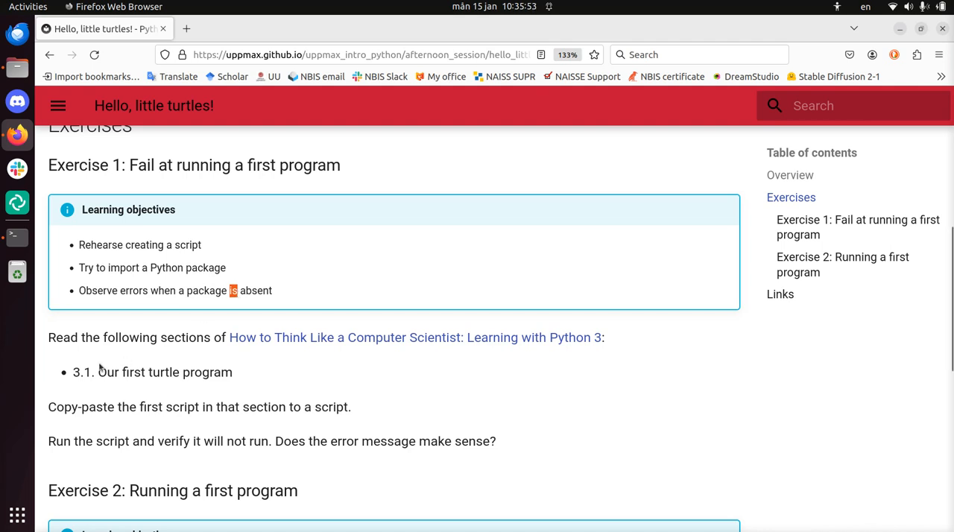
pyautogui.moveTo(302, 341)
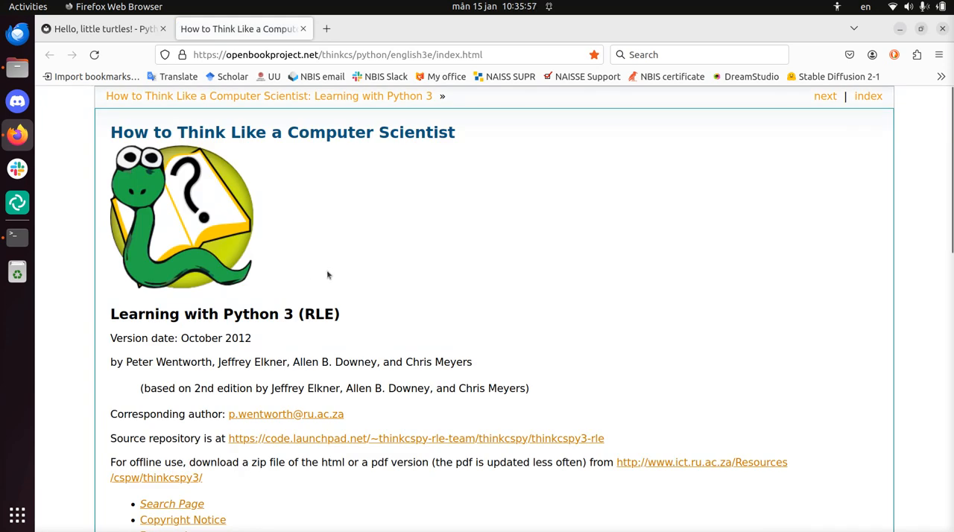
pyautogui.scroll(-3)
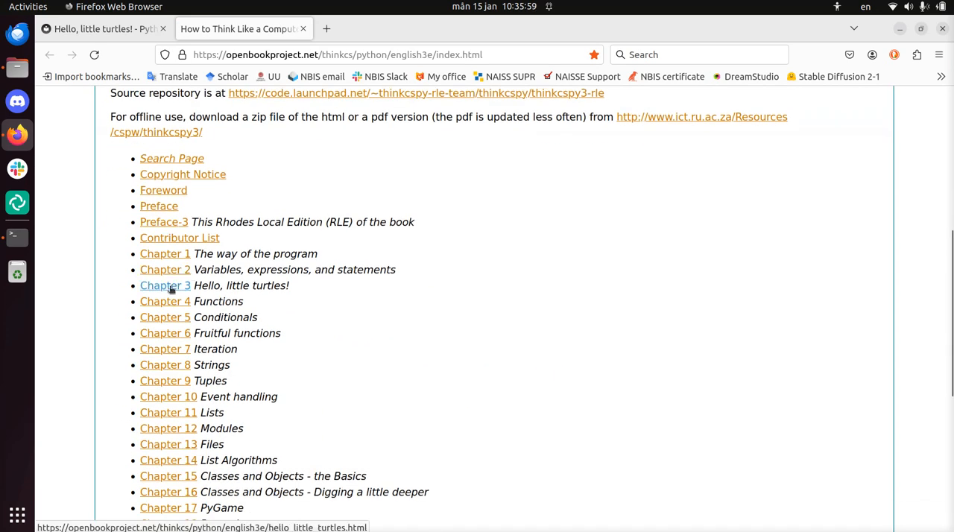
pyautogui.click(164, 286)
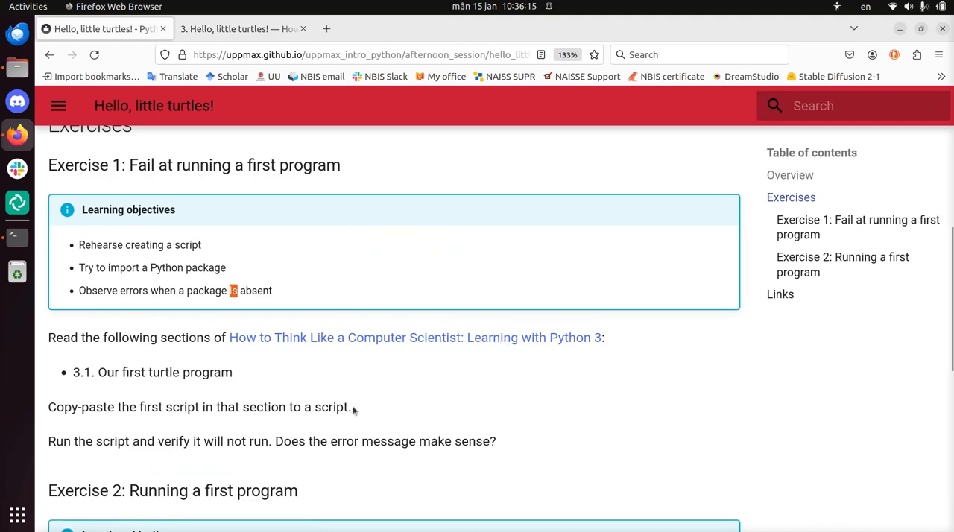
pyautogui.moveTo(305, 436)
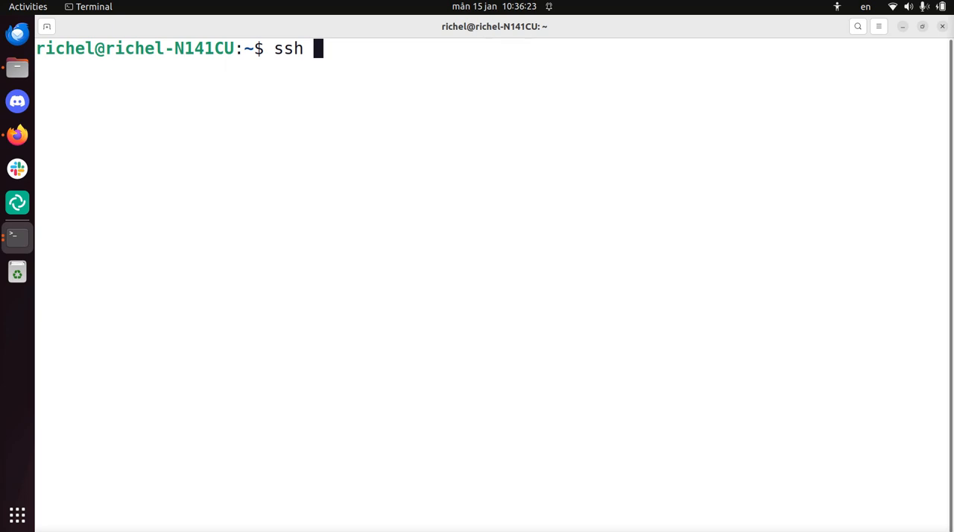
pyautogui.write('richel@rackham')
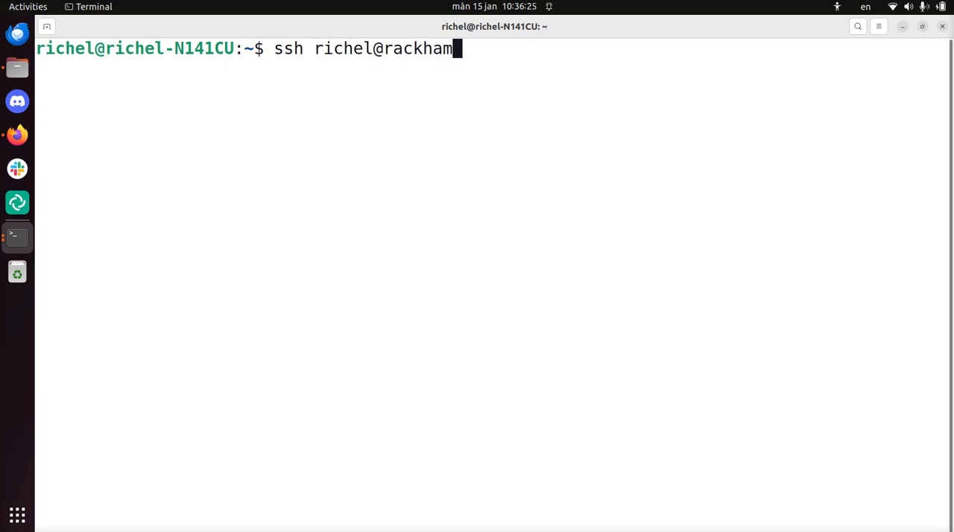
pyautogui.write('.uppmax.')
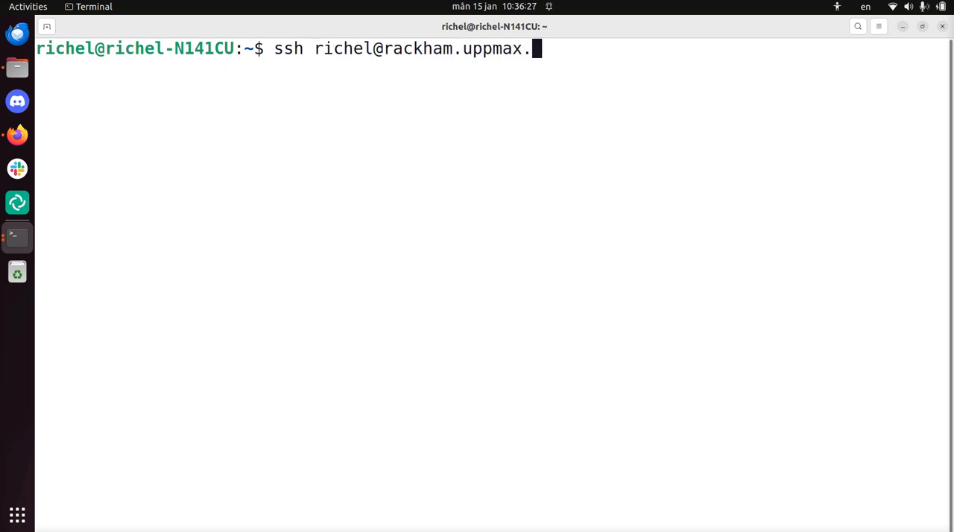
pyautogui.write('uu.se')
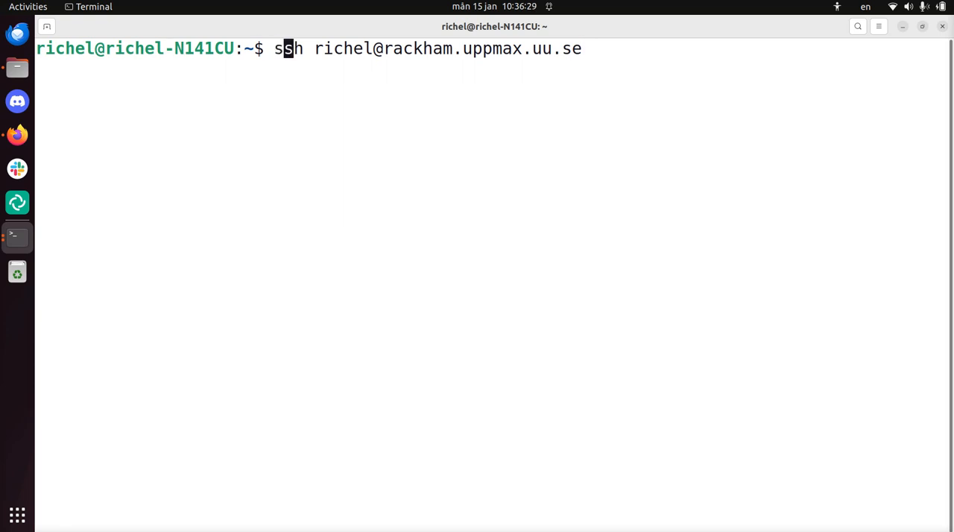
pyautogui.write('-X')
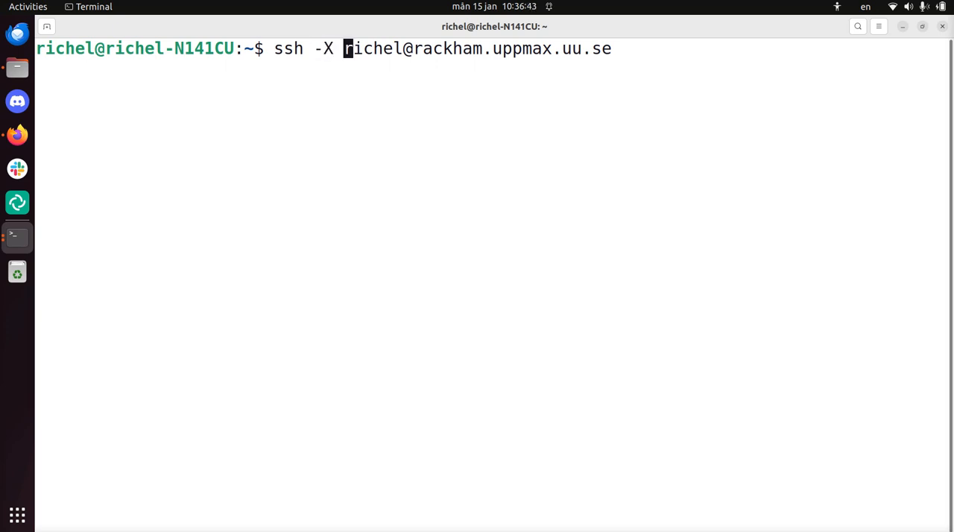
pyautogui.press('BackSpace')
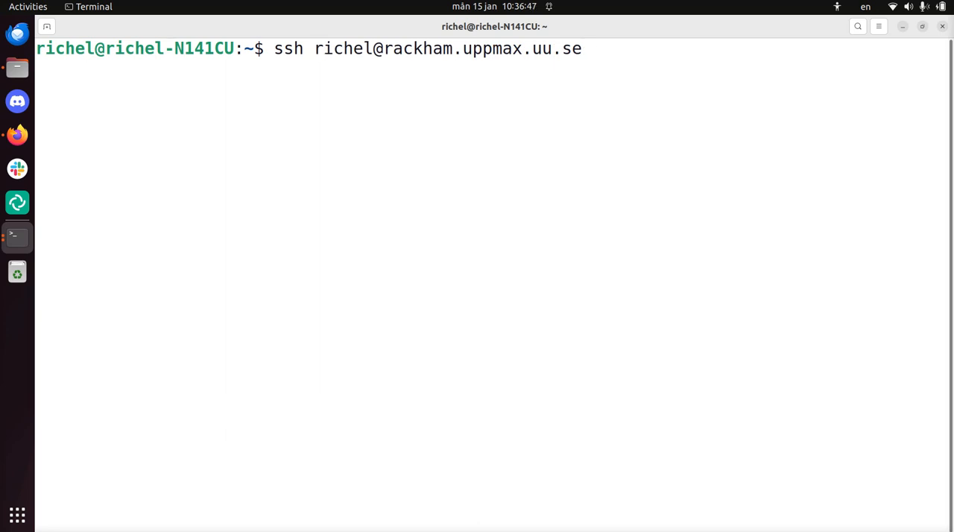
pyautogui.press('Return')
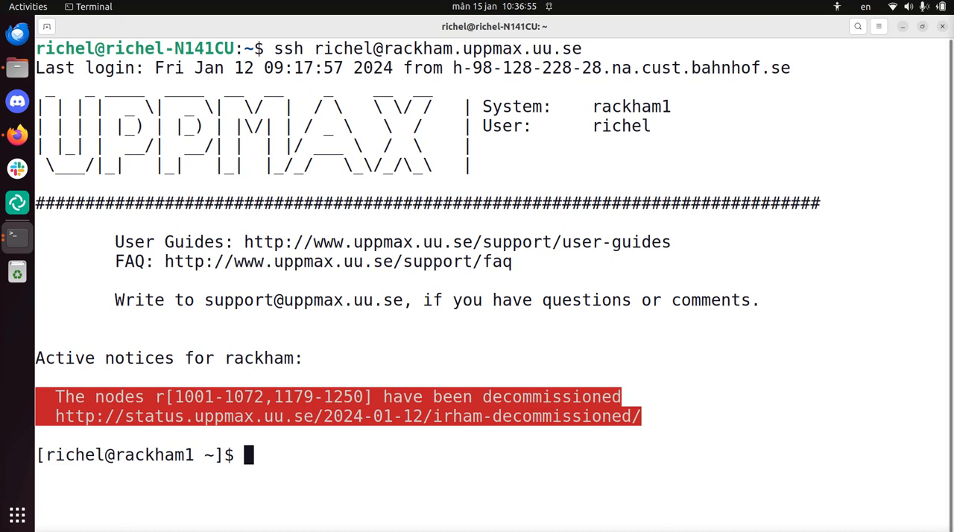
# Step: Open the turtle script in nano for editing
pyautogui.write('nano')
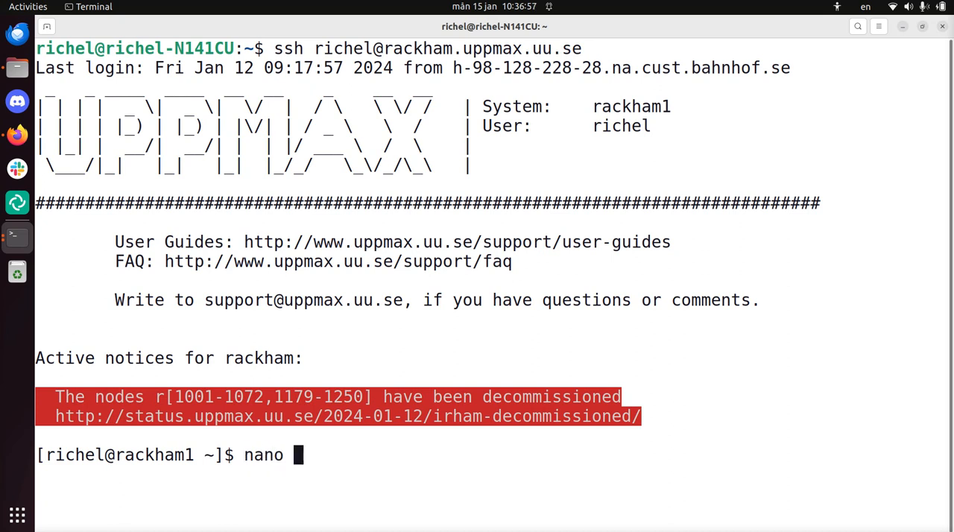
pyautogui.write('turtle.')
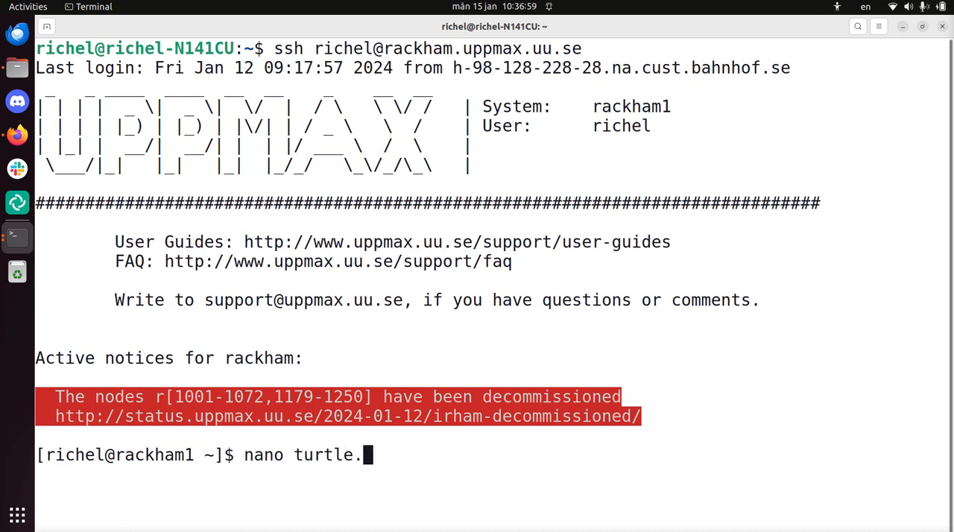
pyautogui.write('py')
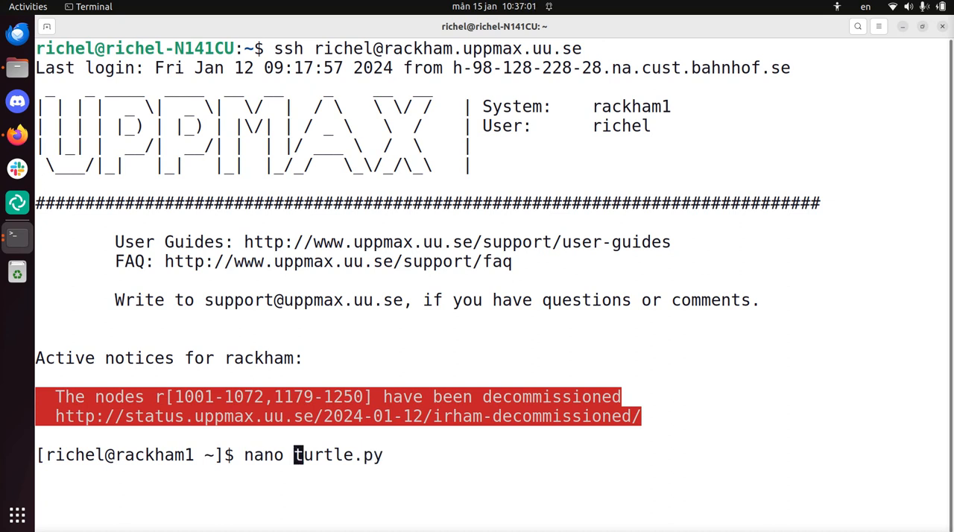
pyautogui.press('Return')
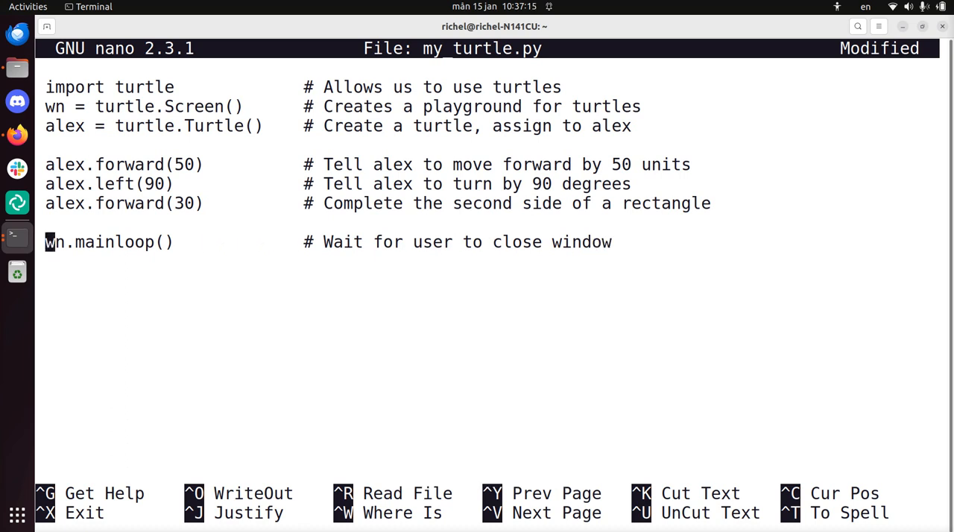
# Step: Save the nine-line script as my_turtle.py and exit nano
pyautogui.press('Up')
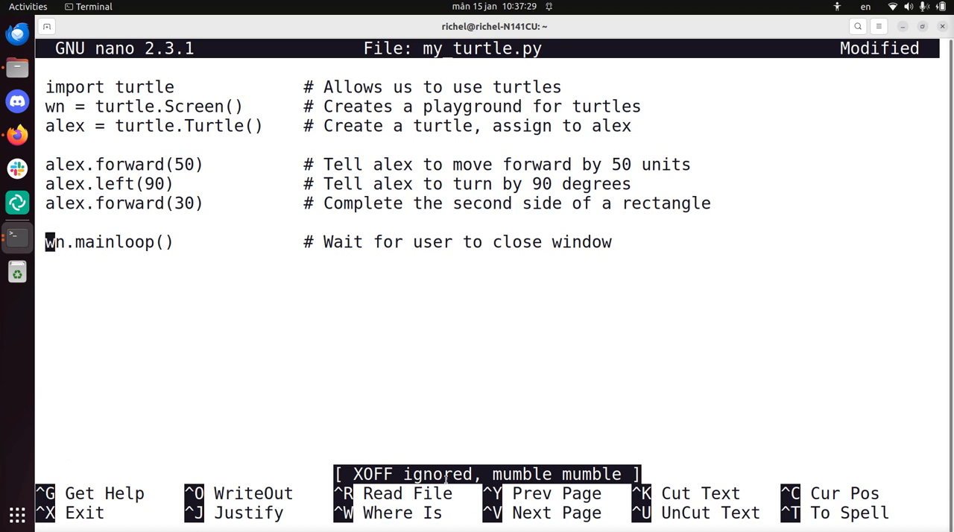
pyautogui.press('ctrl+o')
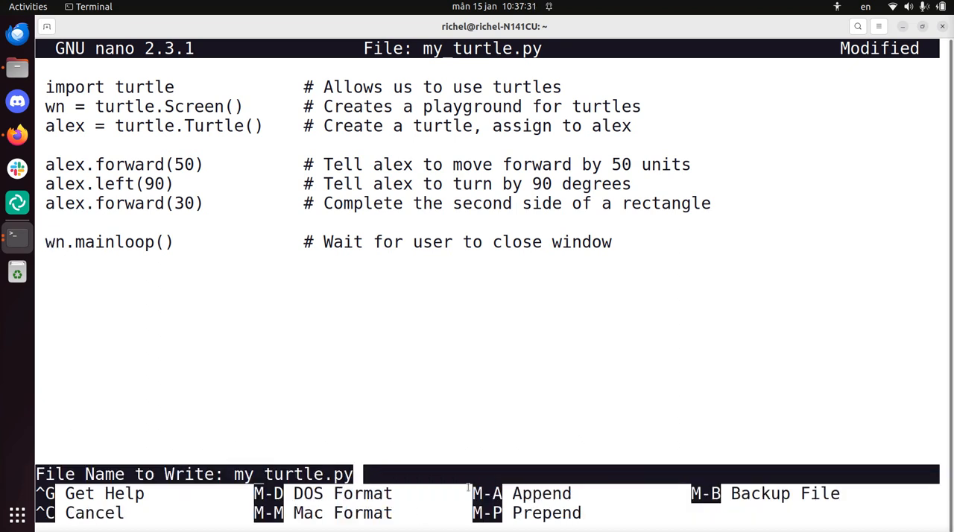
pyautogui.press('Return')
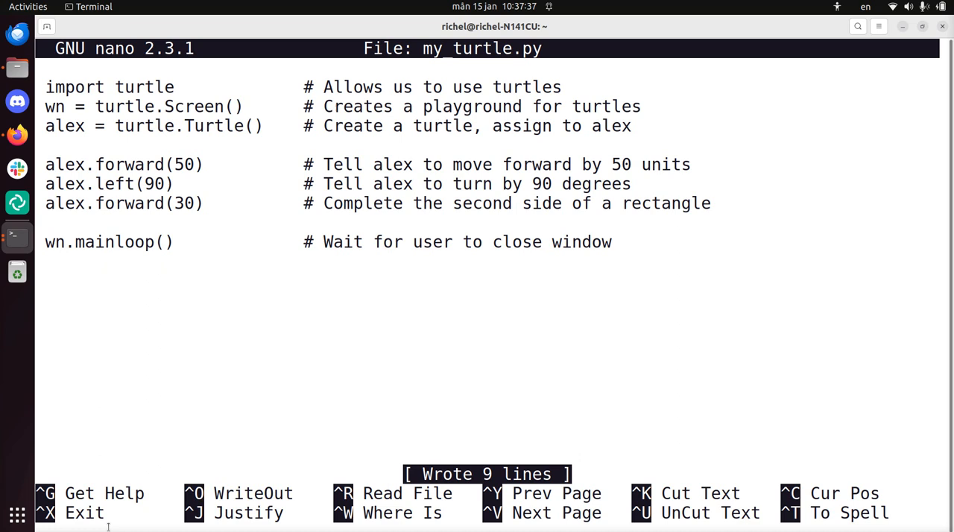
pyautogui.press('ctrl+x')
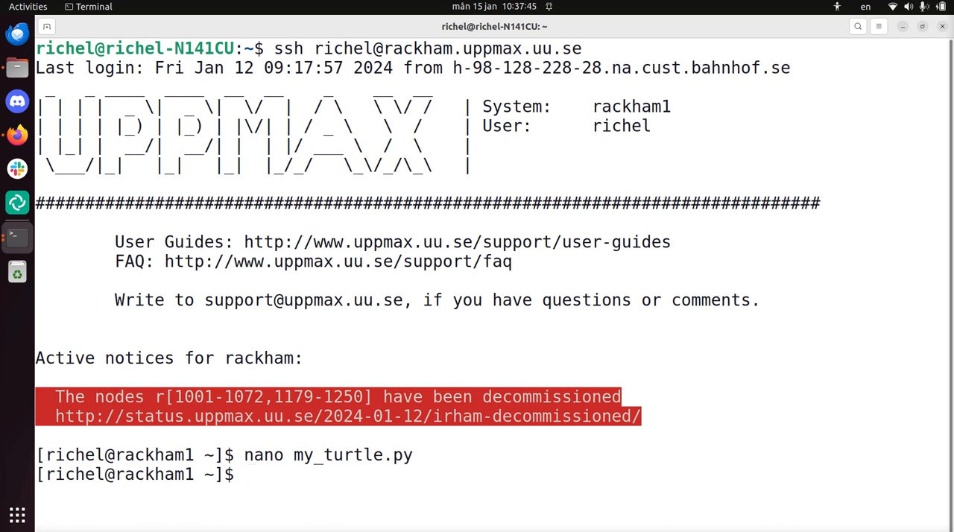
# Step: Load the python3/3.11.4 module with module load
pyautogui.write('module load')
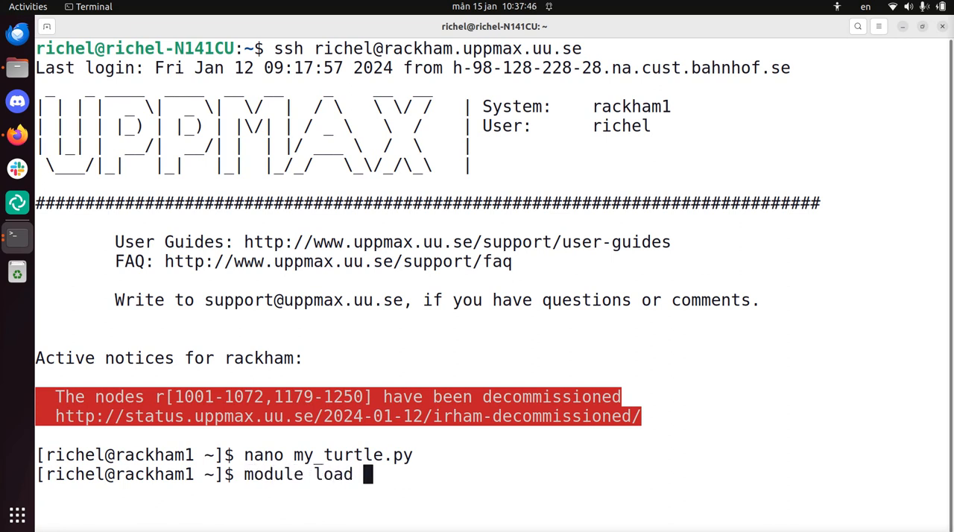
pyautogui.write('p')
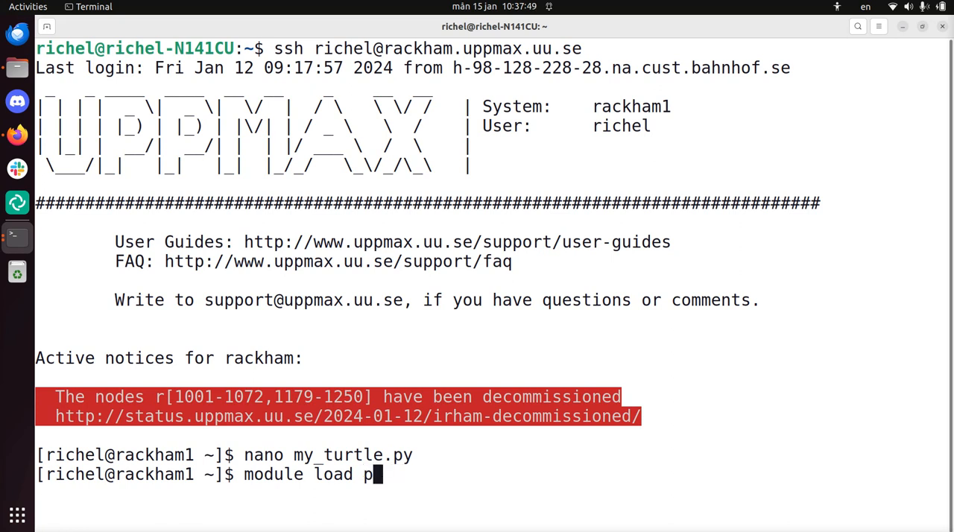
pyautogui.write('ython3/')
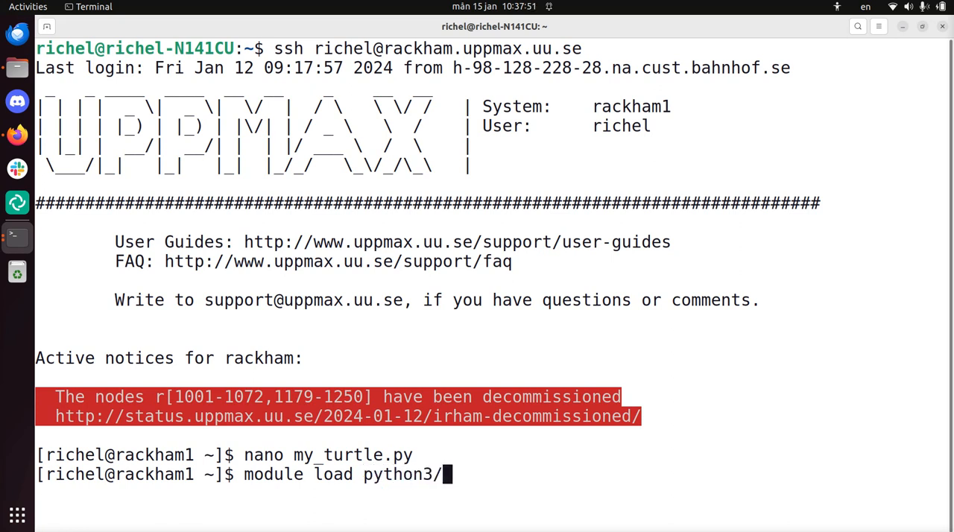
pyautogui.write('3.14')
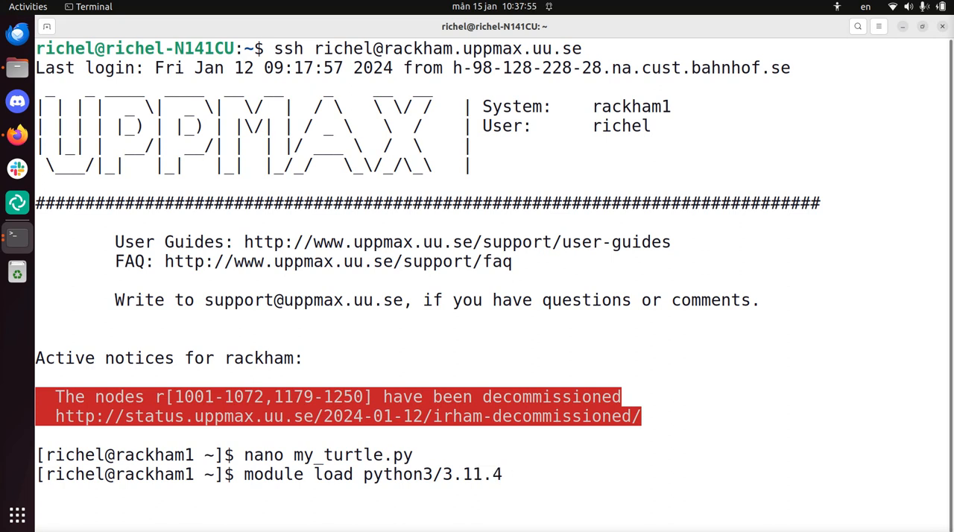
pyautogui.press('Return')
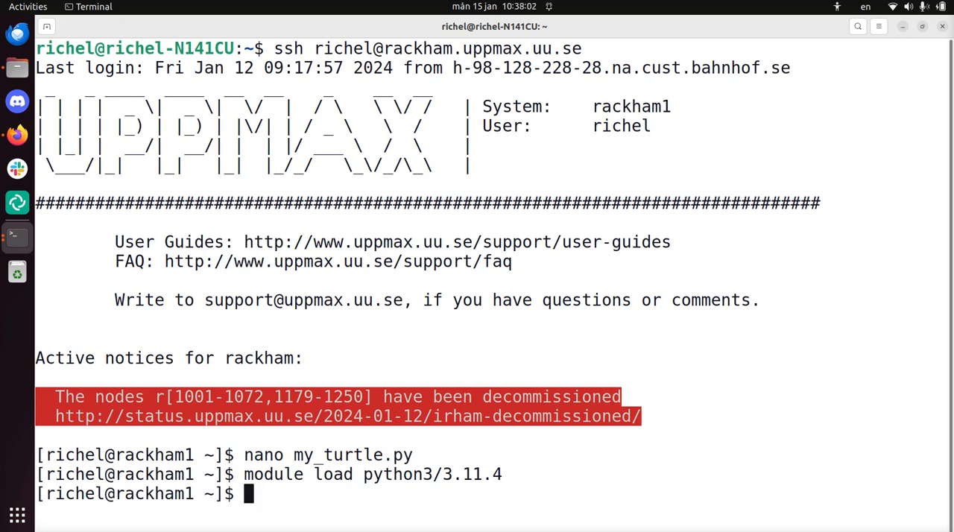
# Step: Type the python3 command to run my_turtle.py
pyautogui.write('python3 m')
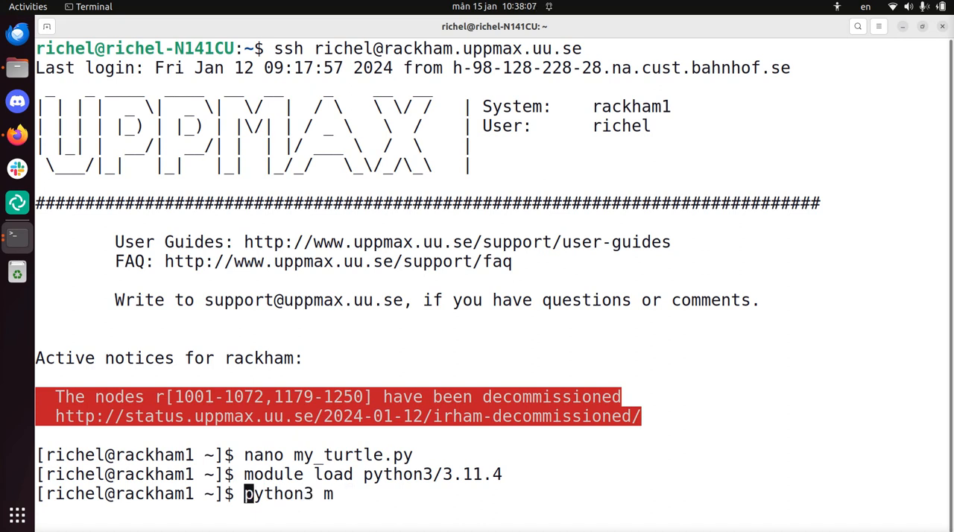
pyautogui.write('y_turtle.py')
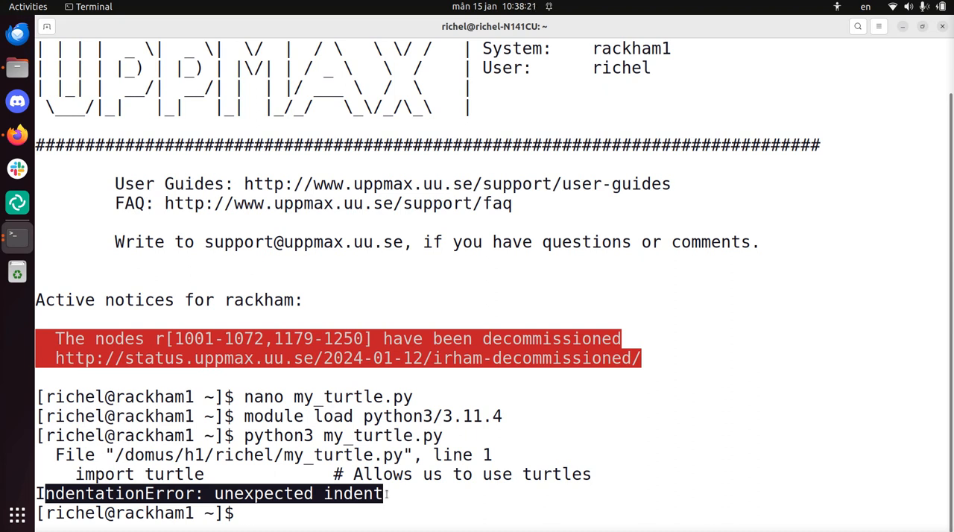
pyautogui.write('n')
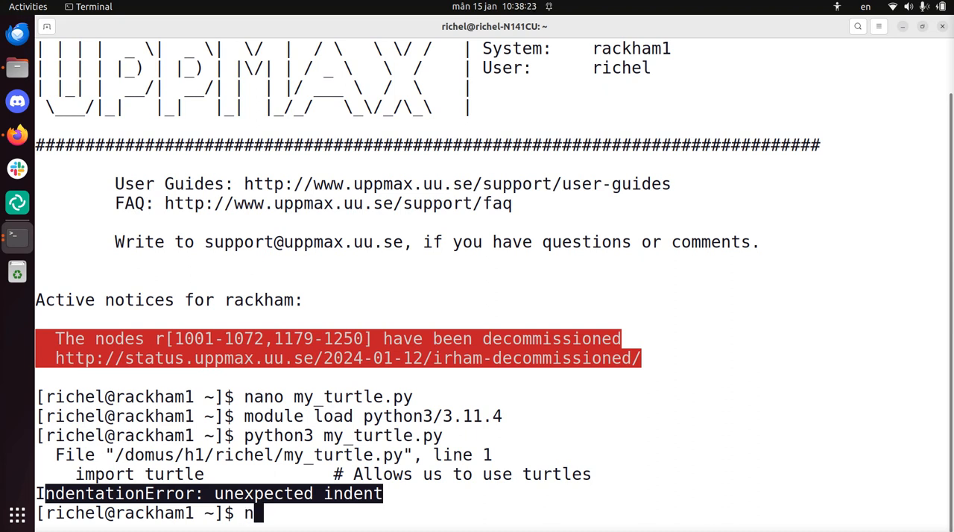
# Step: Reopen my_turtle.py in nano, remove the line-1 indent, and exit
pyautogui.write('ano my_')
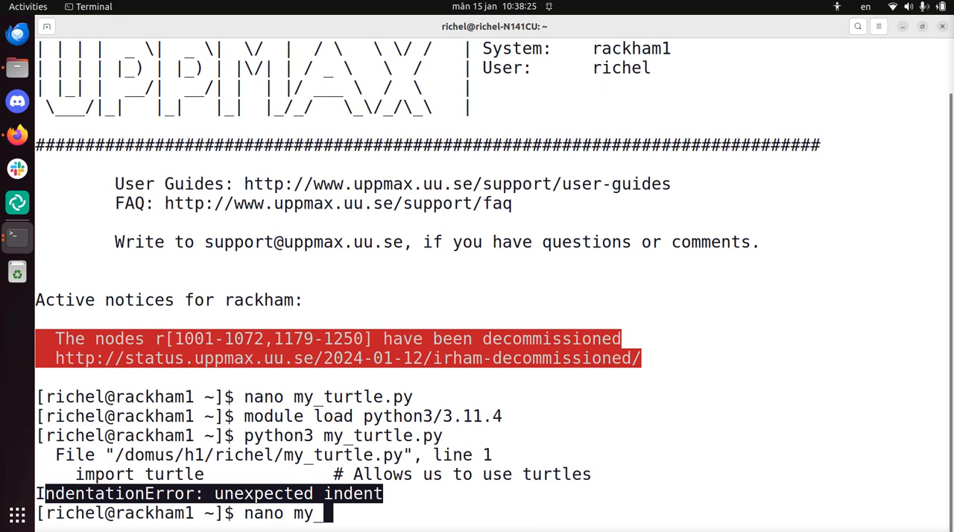
pyautogui.press('Return')
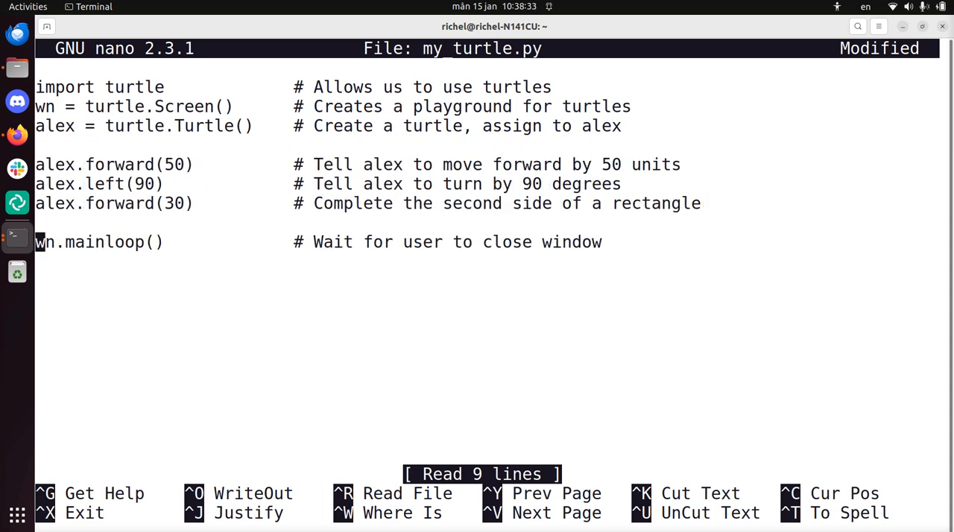
pyautogui.press('ctrl+x')
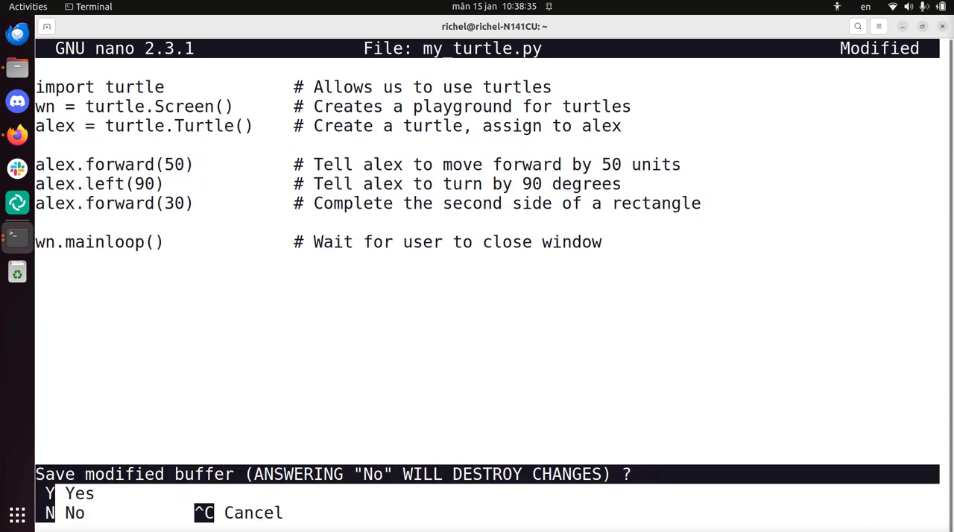
pyautogui.press('n')
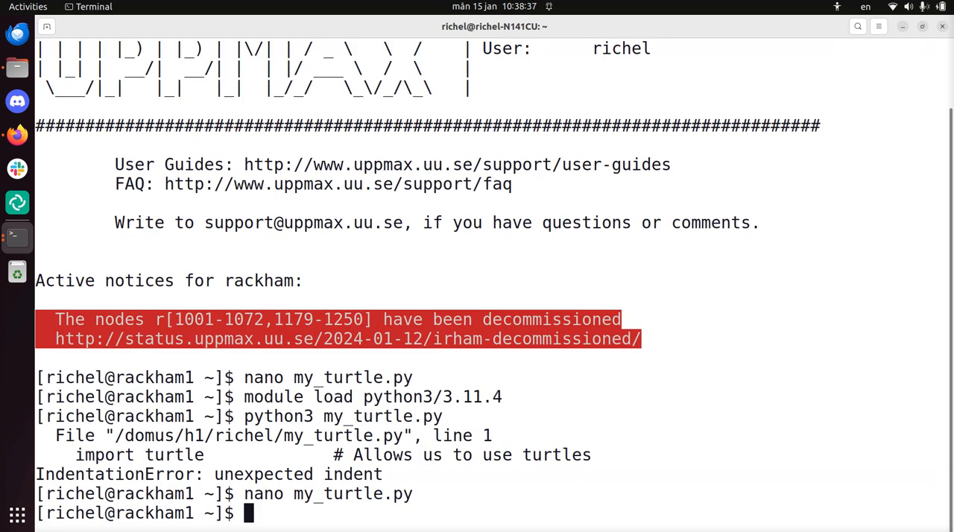
# Step: Rerun python3 my_turtle.py, hitting the missing _tkinter module error
pyautogui.write('python3 my_turtle.py')
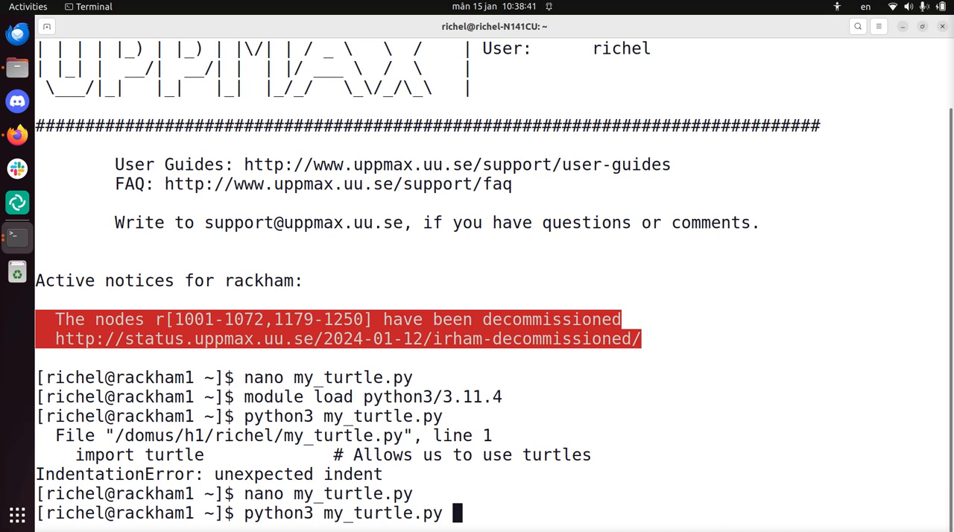
pyautogui.press('Return')
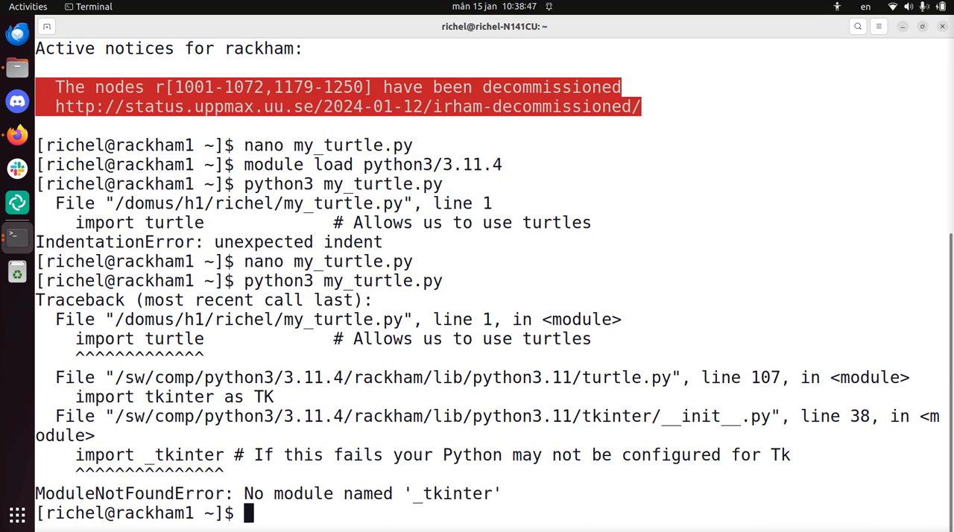
pyautogui.moveTo(4, 343)
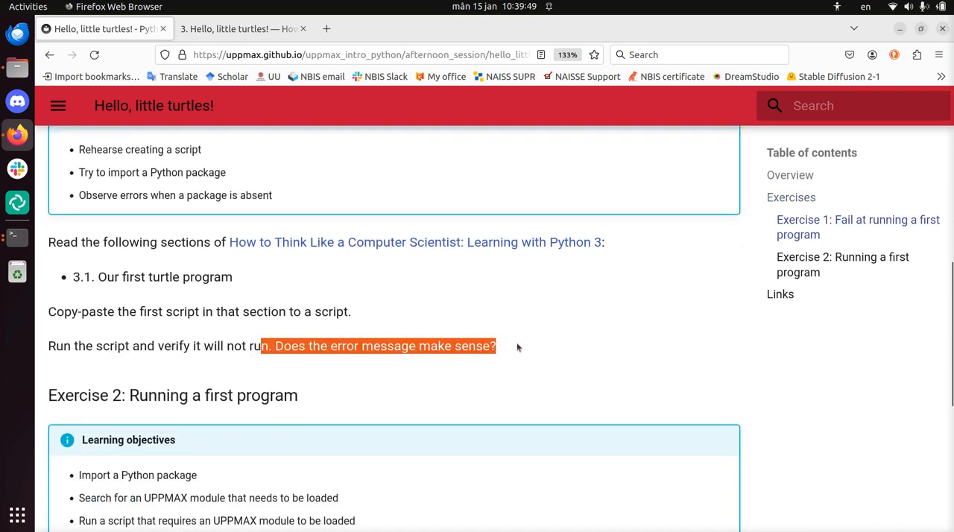
# Step: Reread the error, then scroll Firefox to Exercise 2: Running a first program
pyautogui.click(18, 237)
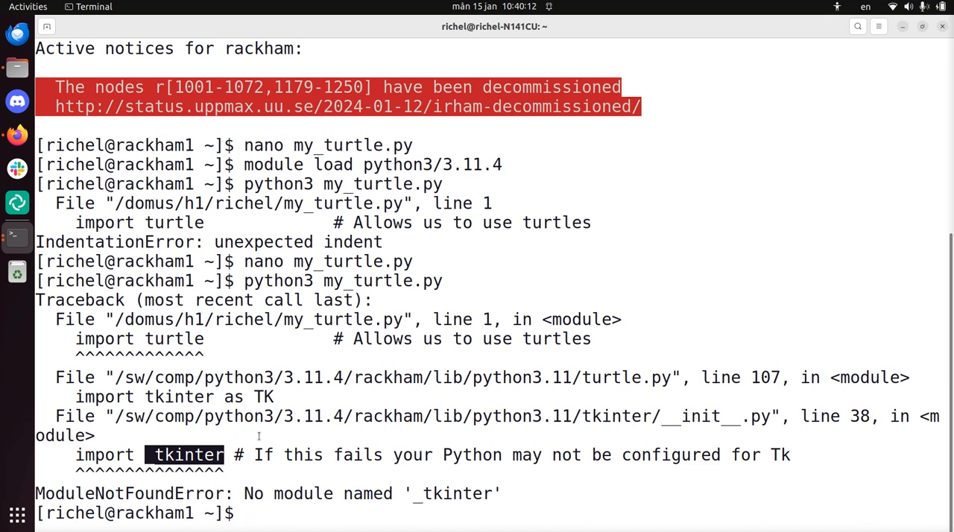
pyautogui.click(107, 6)
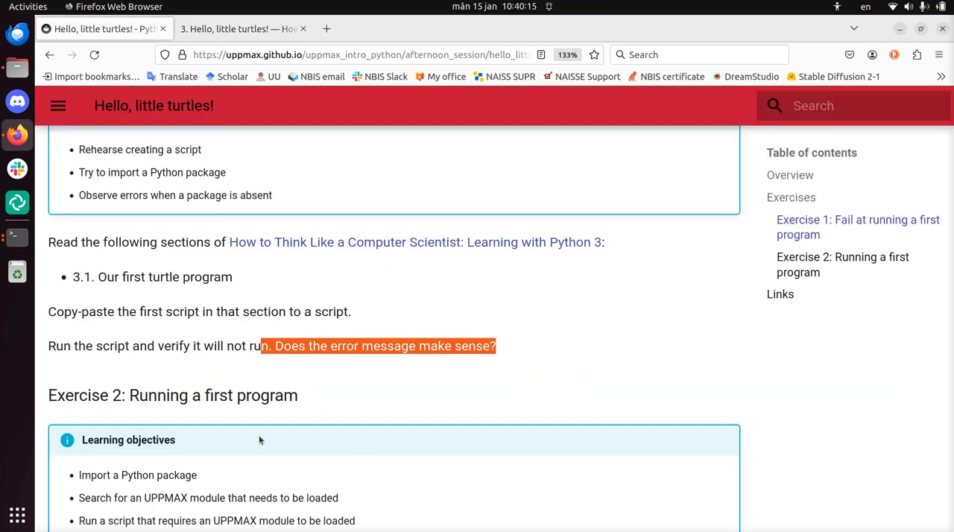
pyautogui.scroll(-3)
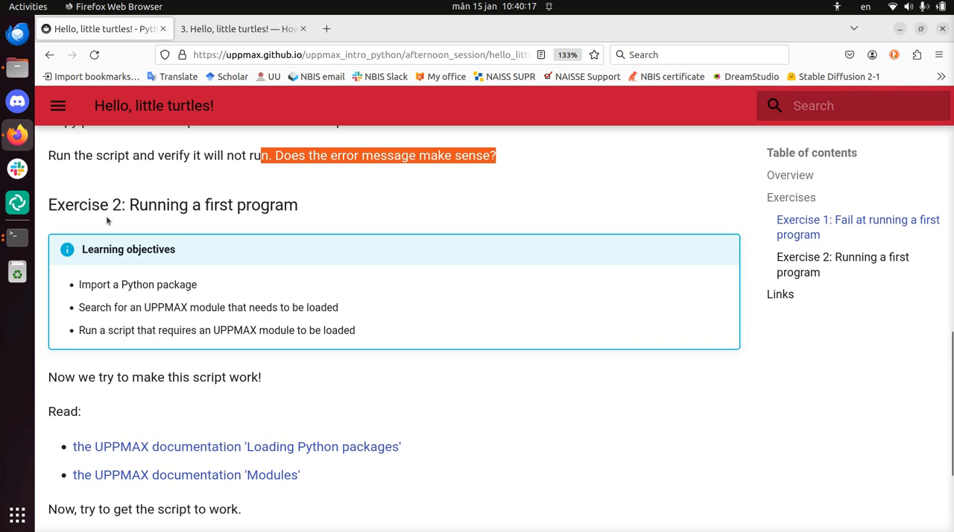
pyautogui.scroll(-3)
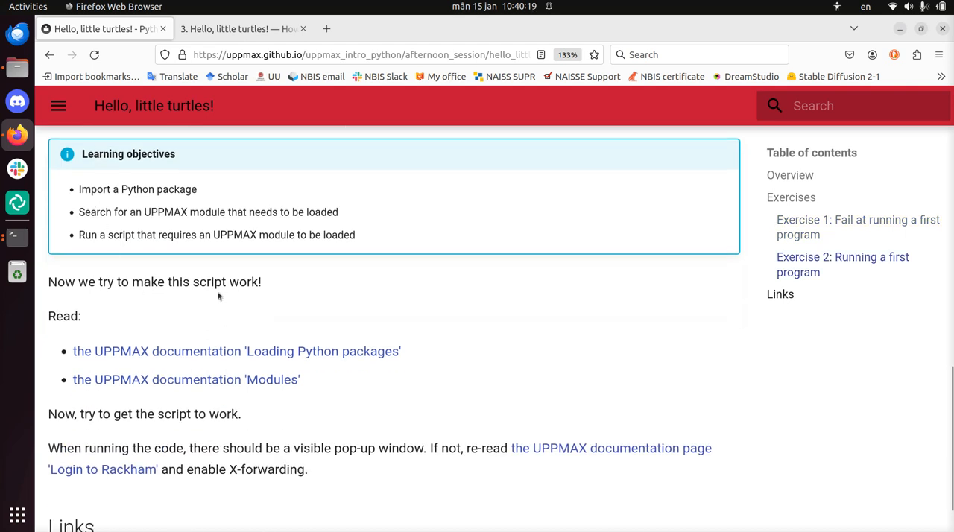
pyautogui.moveTo(155, 351)
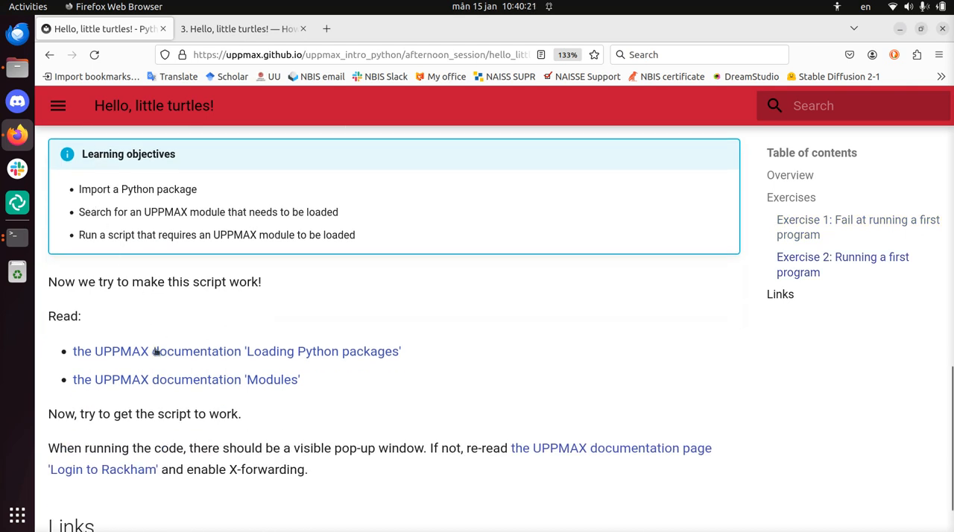
pyautogui.scroll(-3)
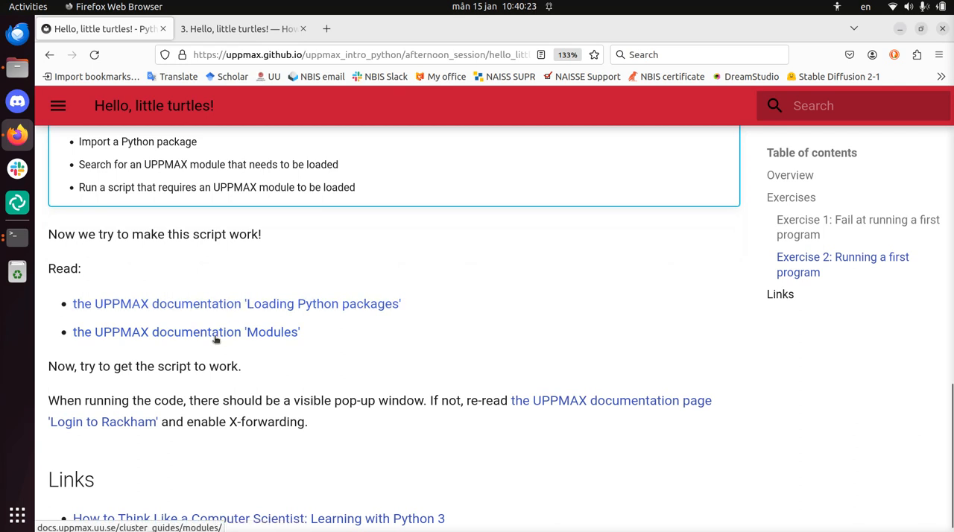
pyautogui.moveTo(249, 344)
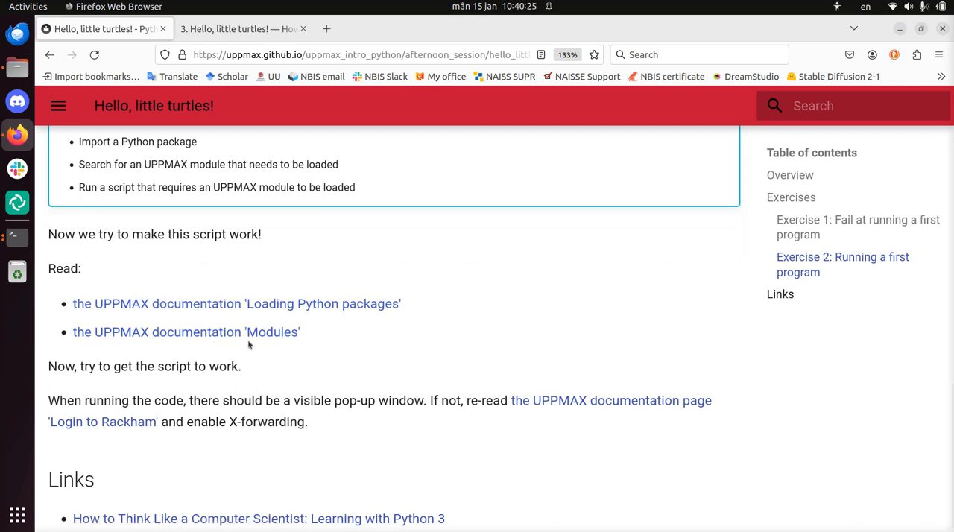
# Step: Run module spider tkinter and page through the five listed Tkinter versions
pyautogui.click(16, 237)
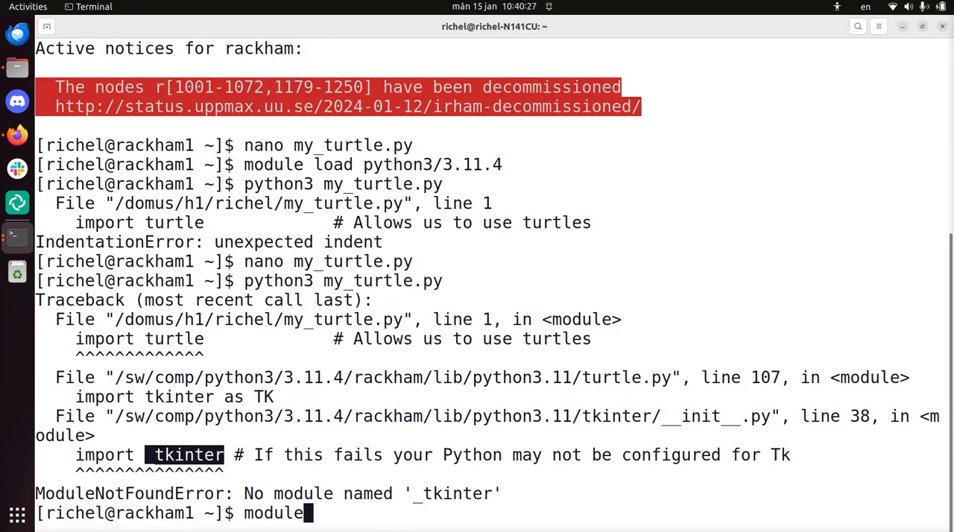
pyautogui.write('spider')
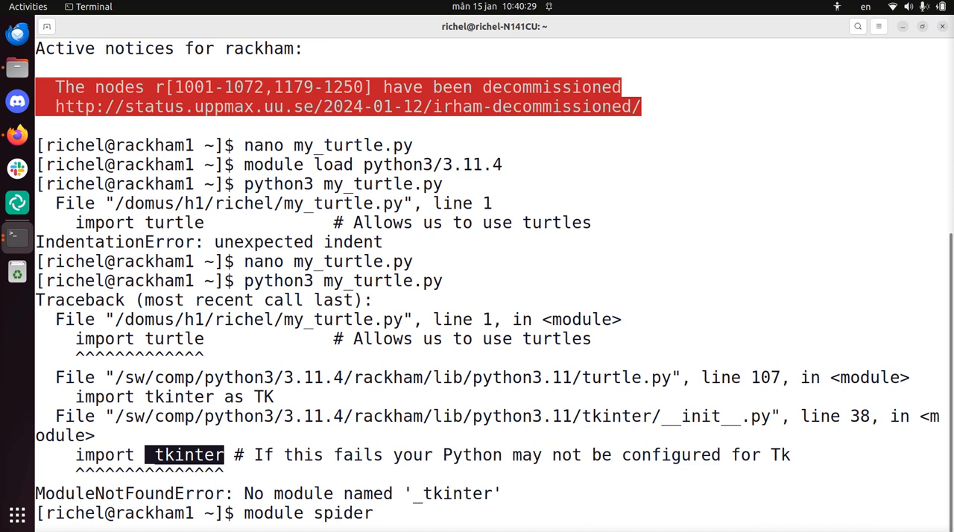
pyautogui.write('tk')
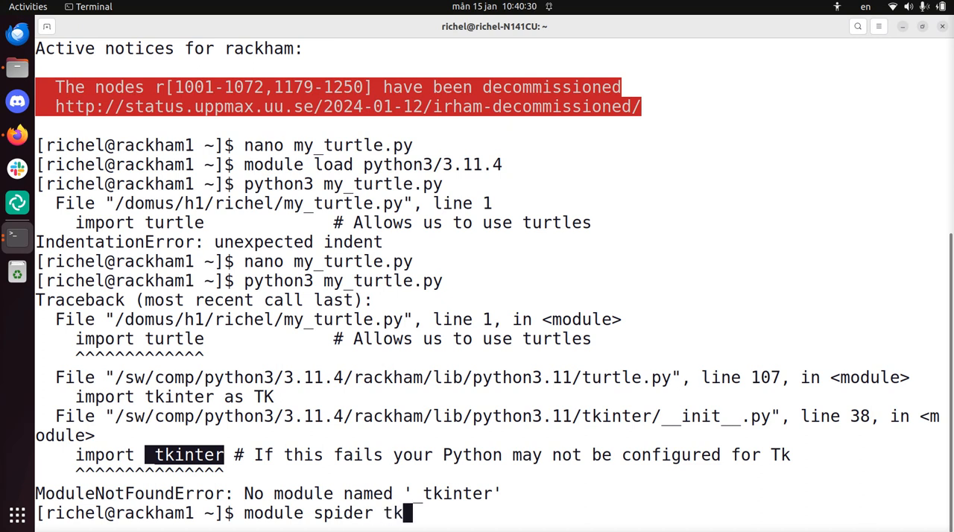
pyautogui.write('inter')
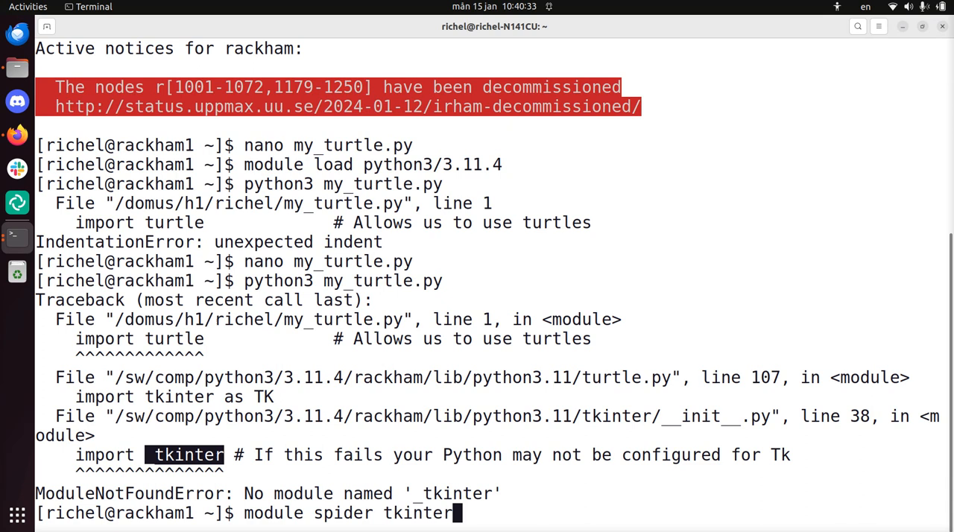
pyautogui.press('Return')
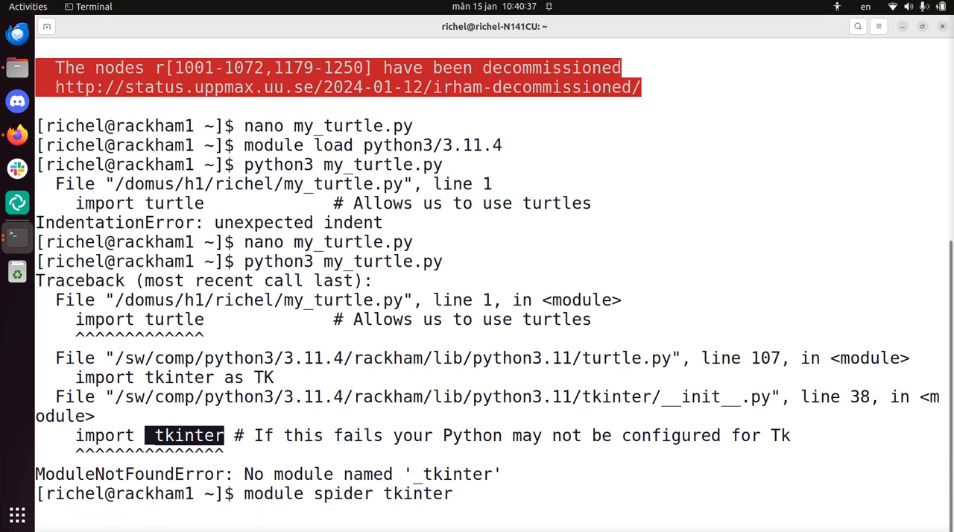
pyautogui.press('Return')
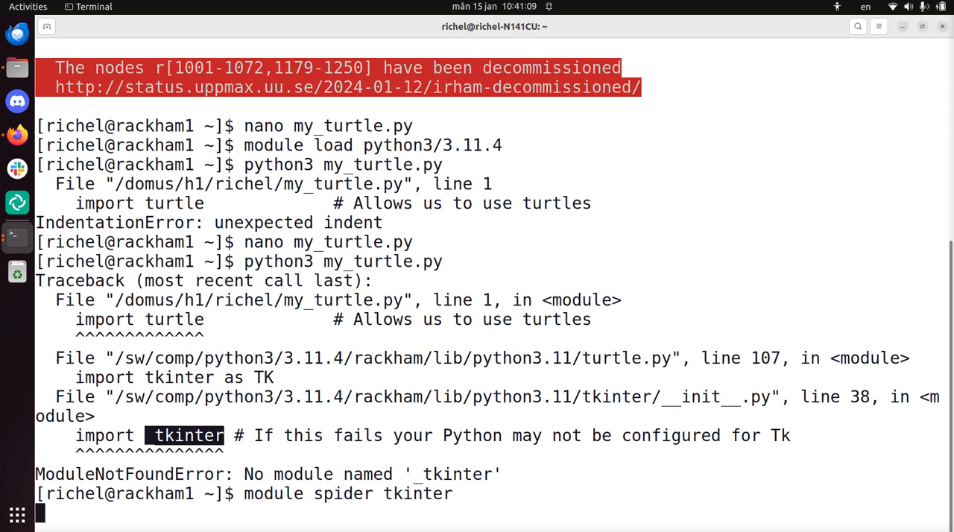
pyautogui.press('Return')
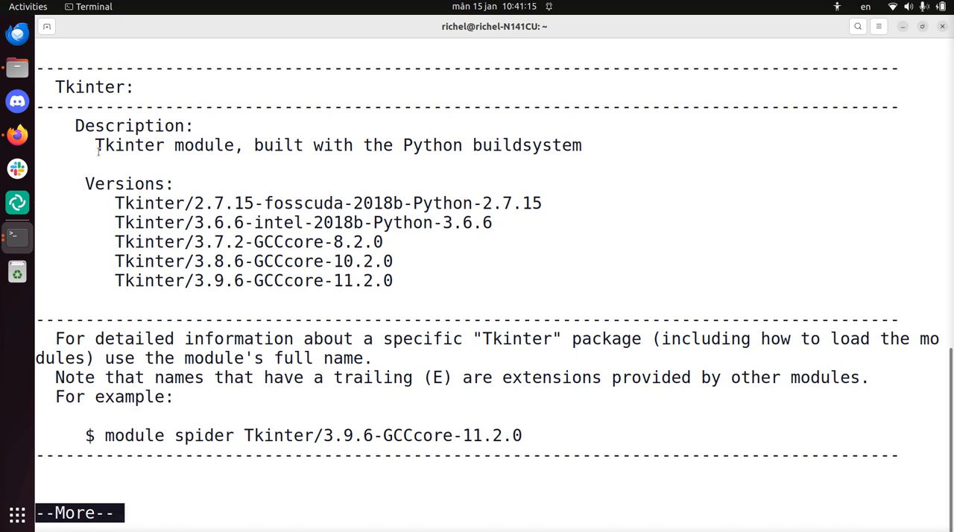
# Step: Select Tkinter/3.9.6-GCCcore-11.2.0 and try module load on it
pyautogui.moveTo(104, 146); pyautogui.dragTo(570, 145)
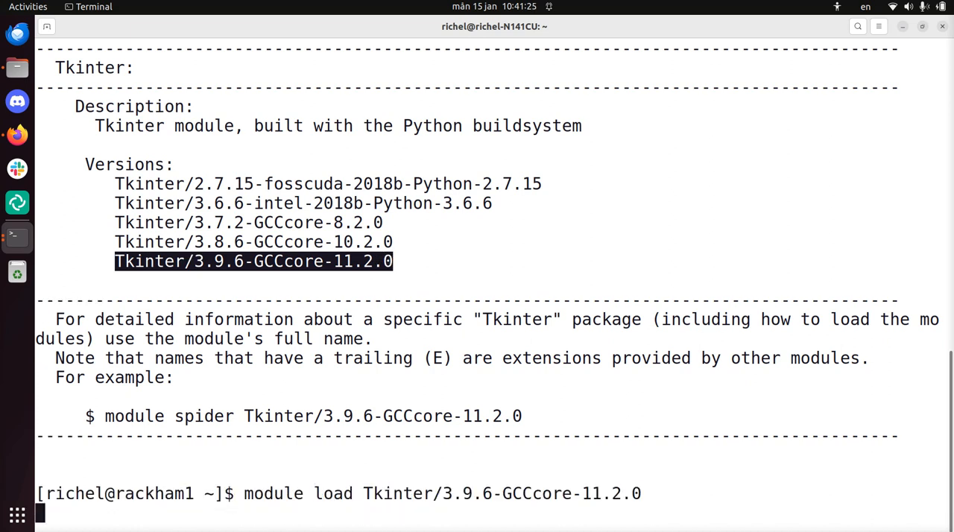
pyautogui.press('Return')
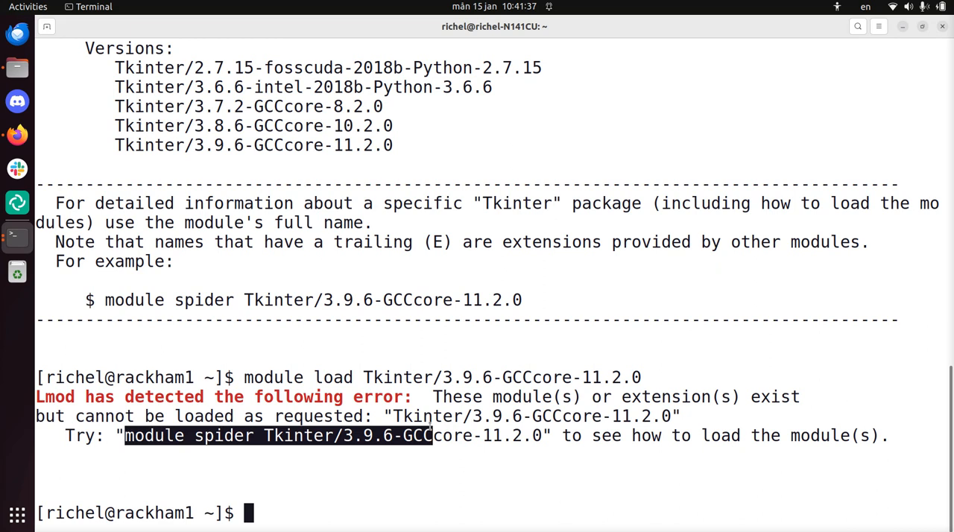
pyautogui.write('module load Tkinter/3.9.6-GCCcore-11.2.0')
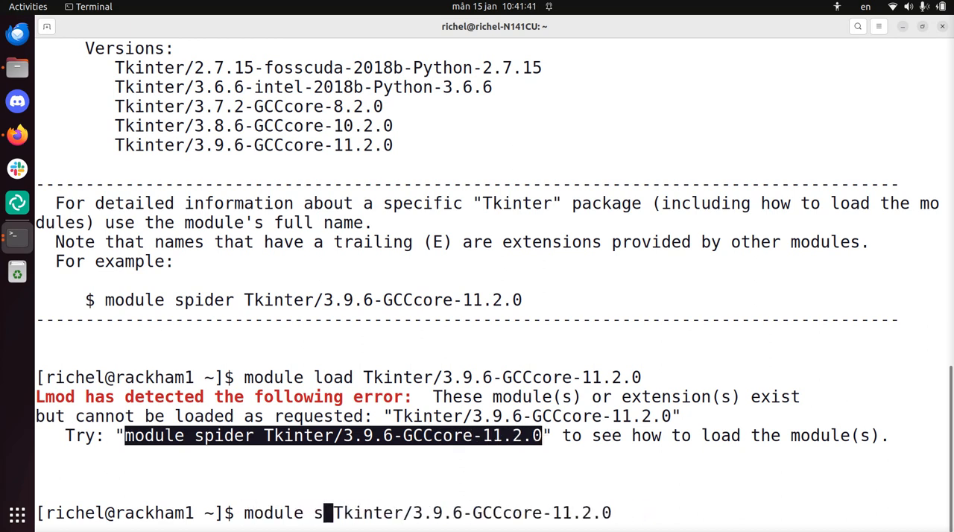
# Step: List Tkinter/3.9.6-GCCcore-11.2.0 prerequisites, select bioinfo-tools, and retype the load command
pyautogui.press('Return')
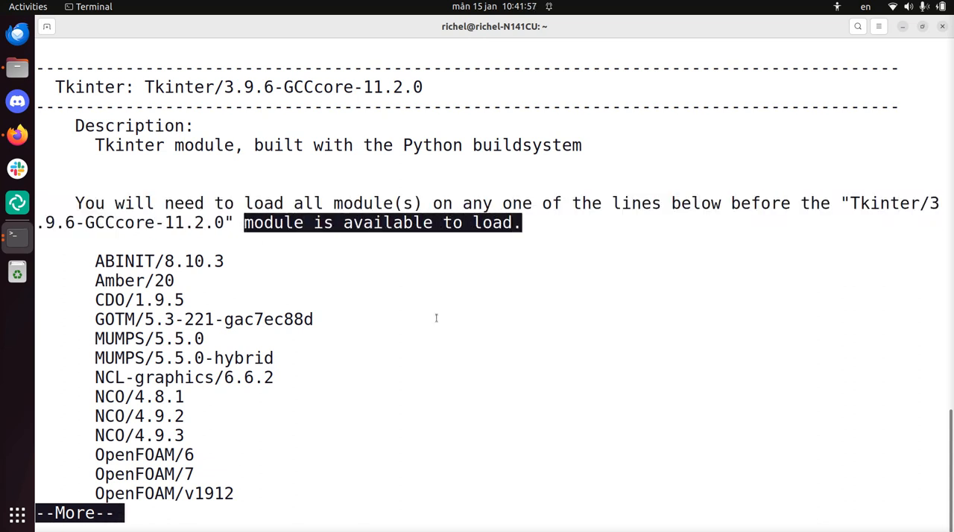
pyautogui.scroll(-3)
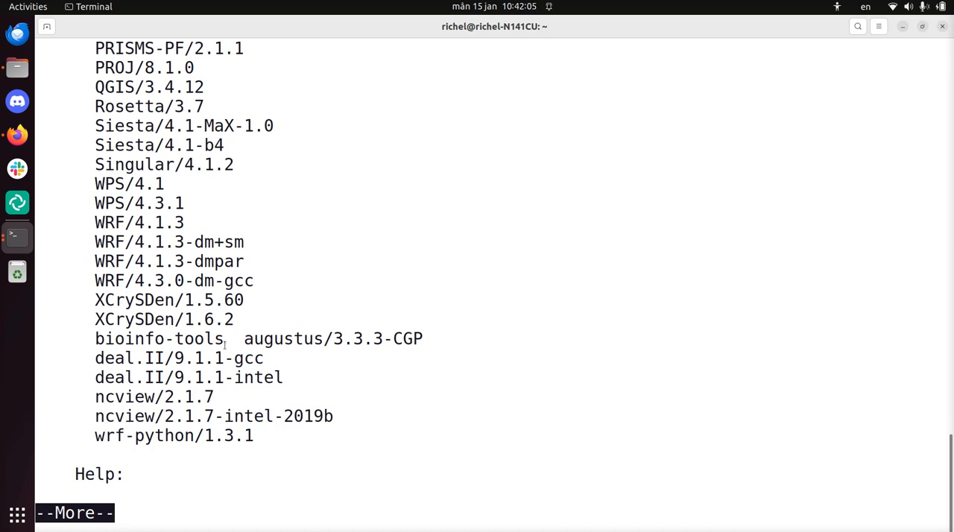
pyautogui.doubleClick(159, 338)
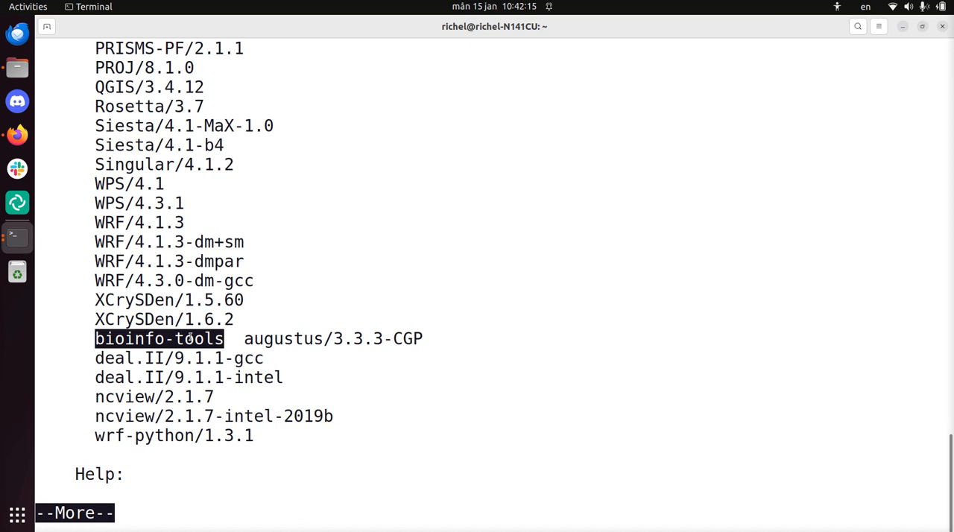
pyautogui.press('q')
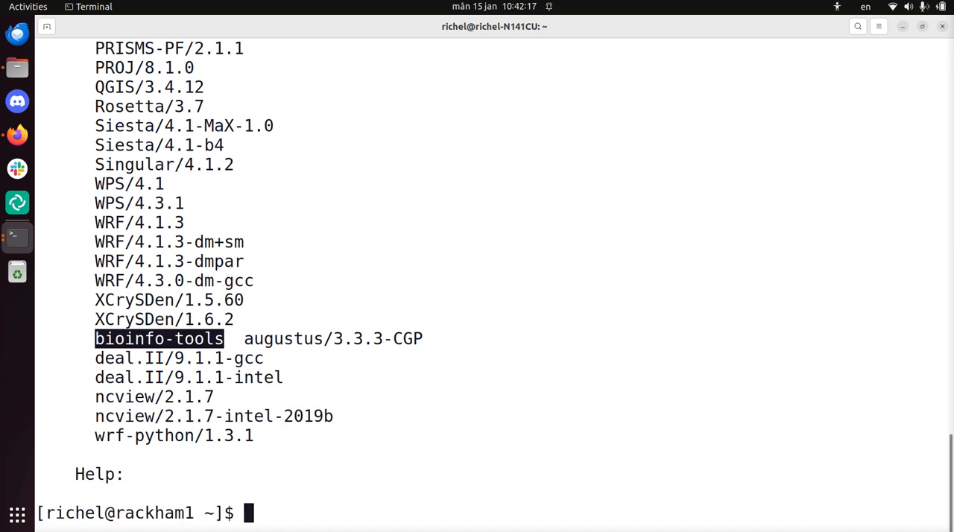
pyautogui.write('module load Tkinter/3.9.6-GCCcore-11.2.0')
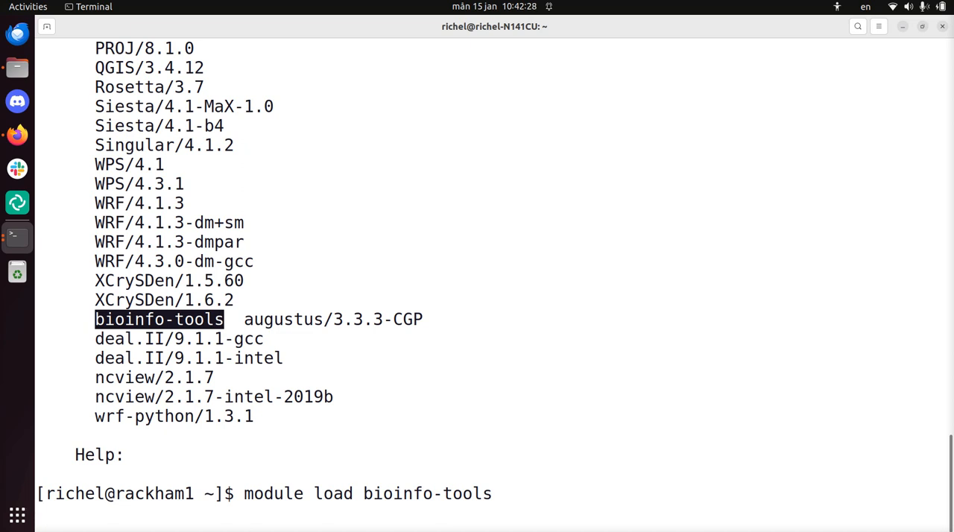
# Step: Load bioinfo-tools, list loaded modules, and rerun my_turtle.py, which still lacks _tkinter
pyautogui.write('moduel')
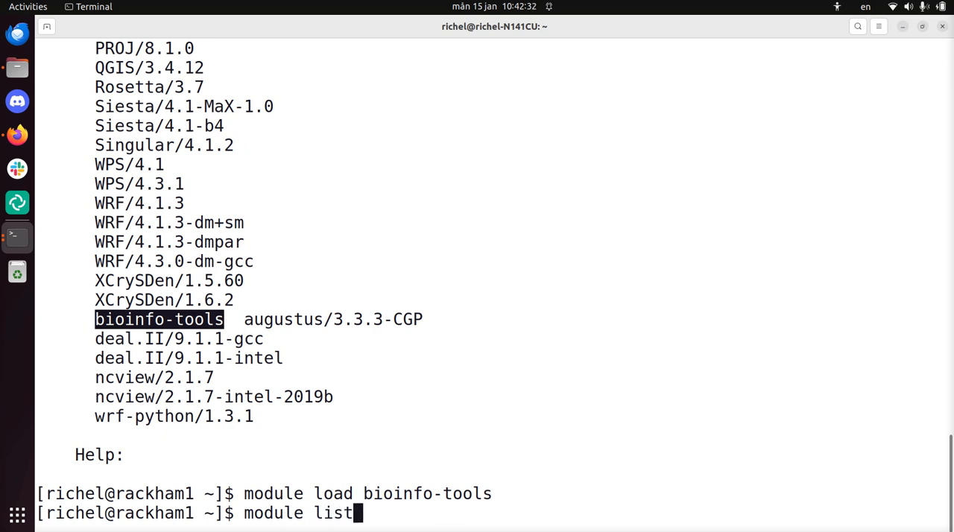
pyautogui.press('Return')
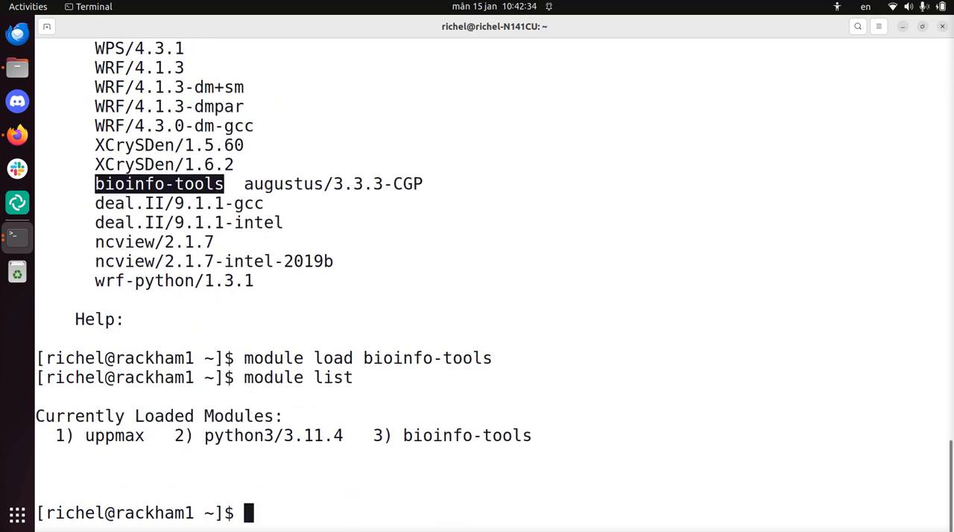
pyautogui.write('module spider tkinter')
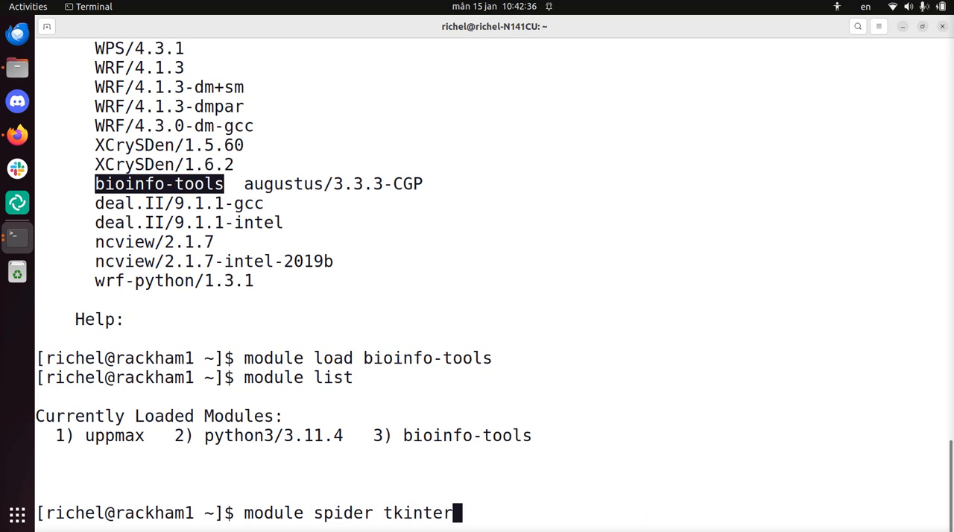
pyautogui.press('Return')
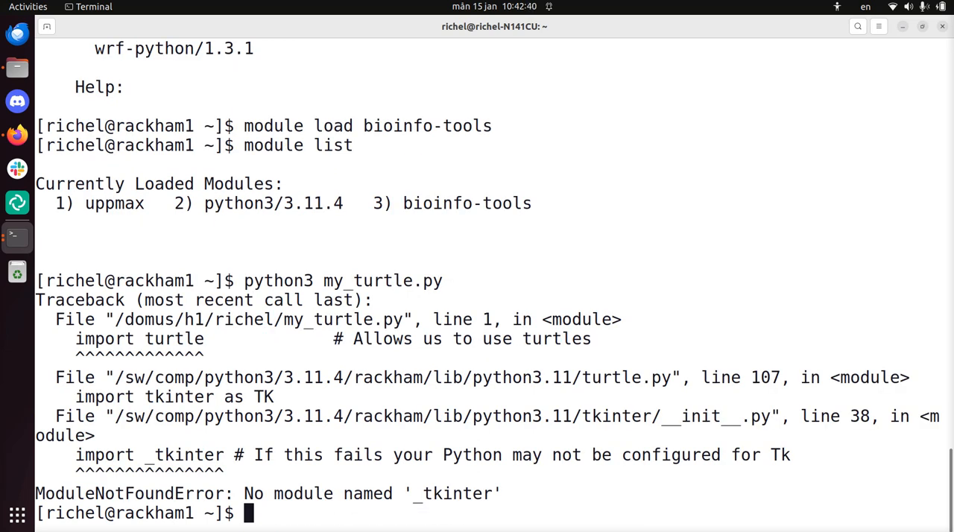
# Step: Retry loading Tkinter/3.9.6-GCCcore-11.2.0, which Lmod still refuses
pyautogui.write('module load bioinfo-tools')
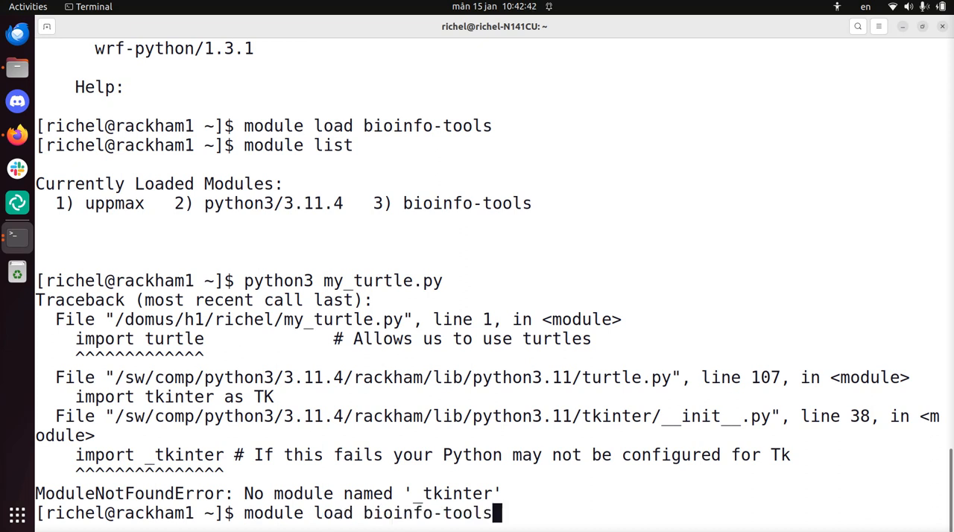
pyautogui.write('Tkinter/3.9.6-GCCcore-11.2.0')
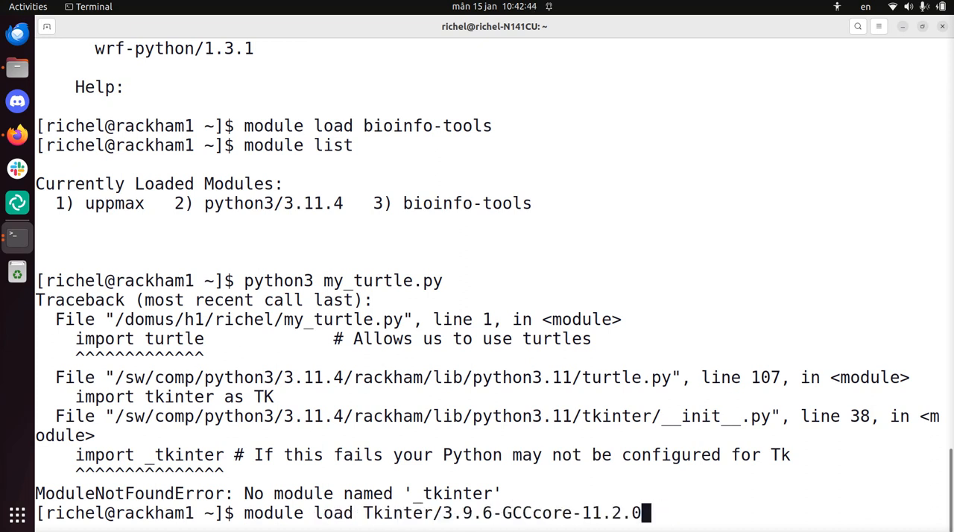
pyautogui.press('Return')
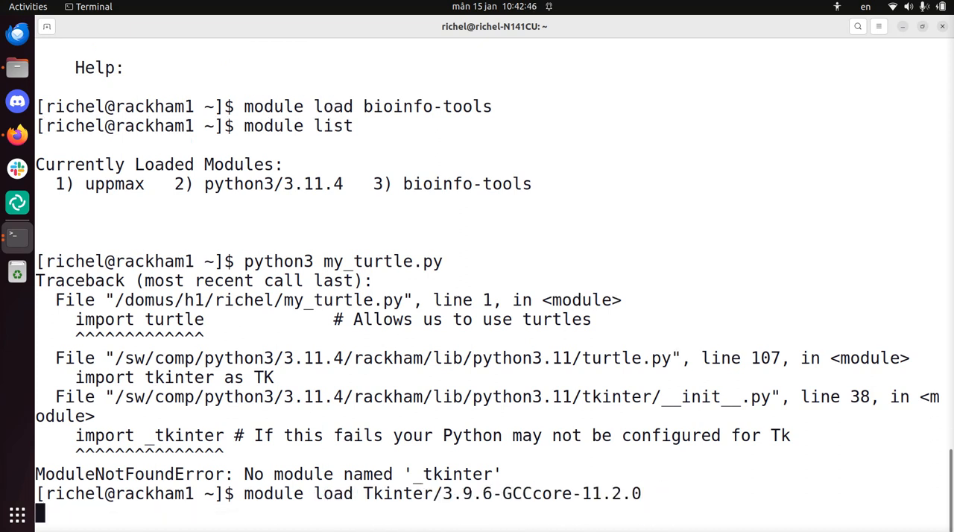
# Step: Review Tkinter/3.9.6-GCCcore-11.2.0 prerequisites via module spider, selecting a listed module name
pyautogui.press('Return')
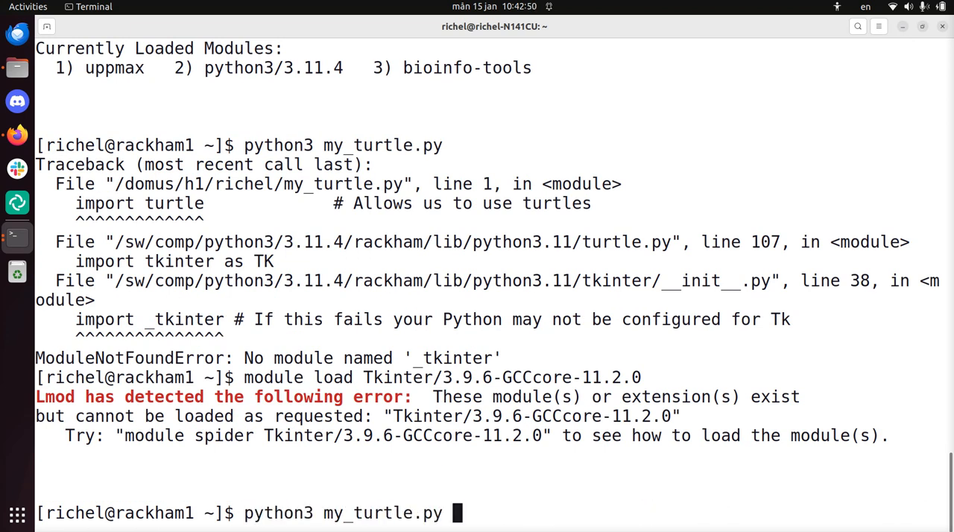
pyautogui.write('module spider Tkinter/3.9.6-GCCcore-11.2.0')
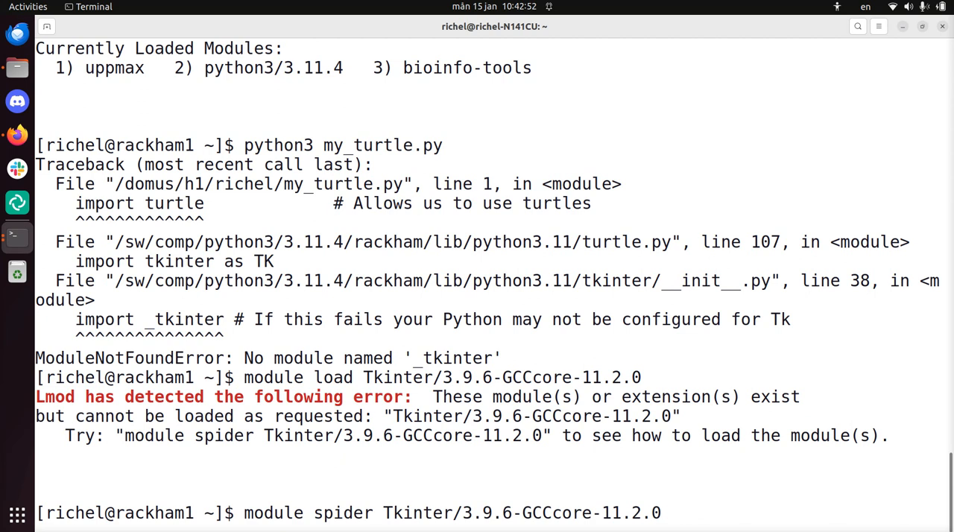
pyautogui.press('Return')
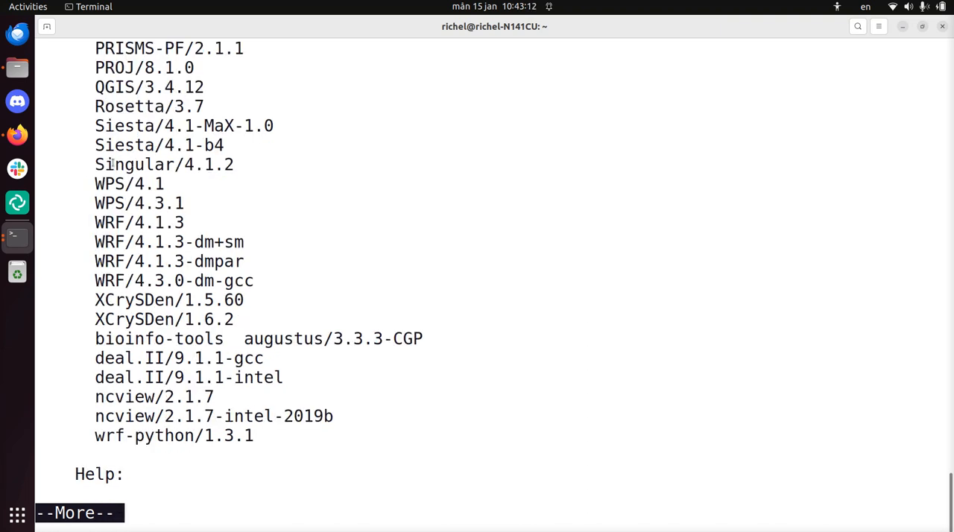
pyautogui.doubleClick(164, 164)
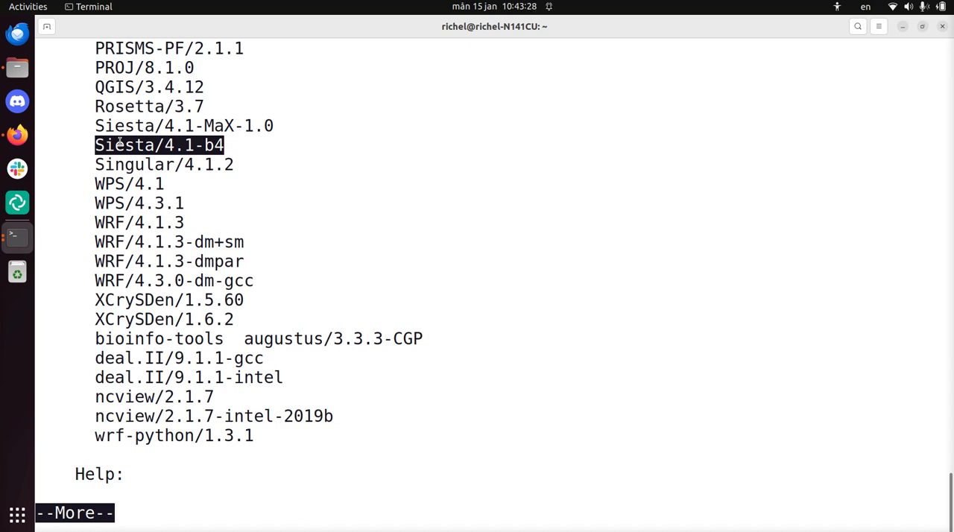
pyautogui.press('up')
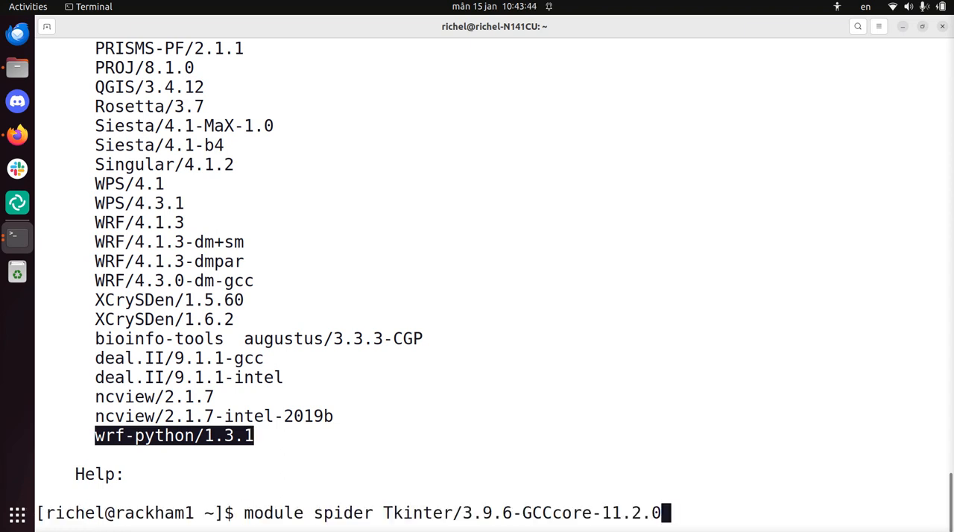
# Step: Load wrf-python/1.3.1, then Tkinter/3.9.6-GCCcore-11.2.0, reloading 20 dependency modules
pyautogui.write('module load Tkinter/3.')
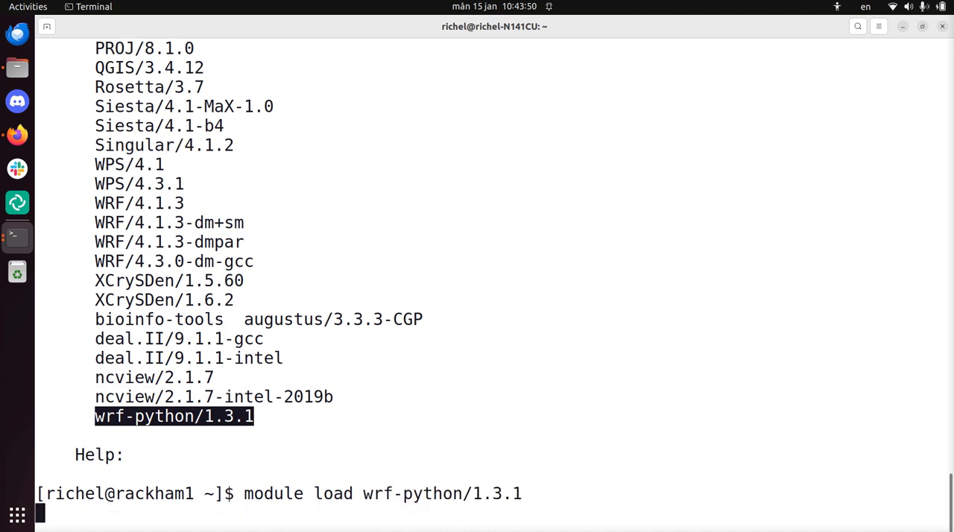
pyautogui.press('Return')
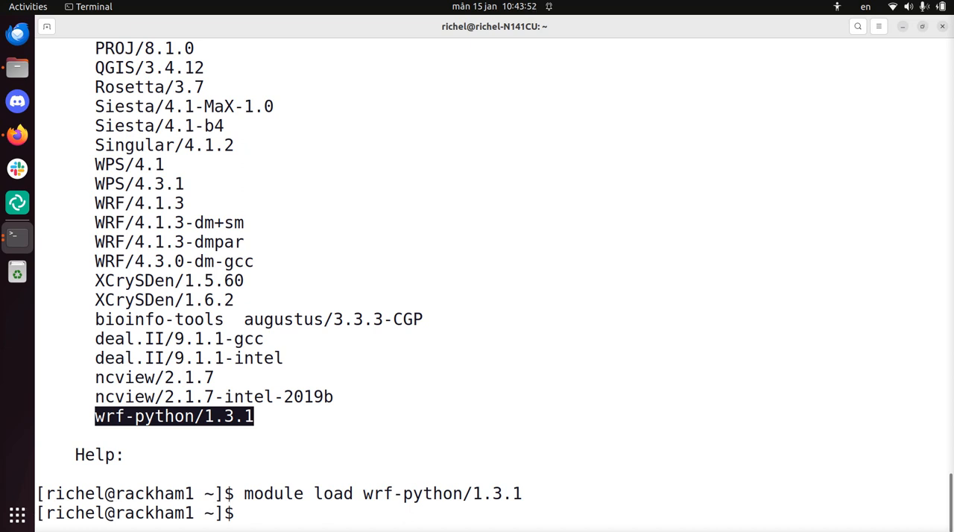
pyautogui.write('module spider Tkinter/3.9.6-GCCcore-11.2.0')
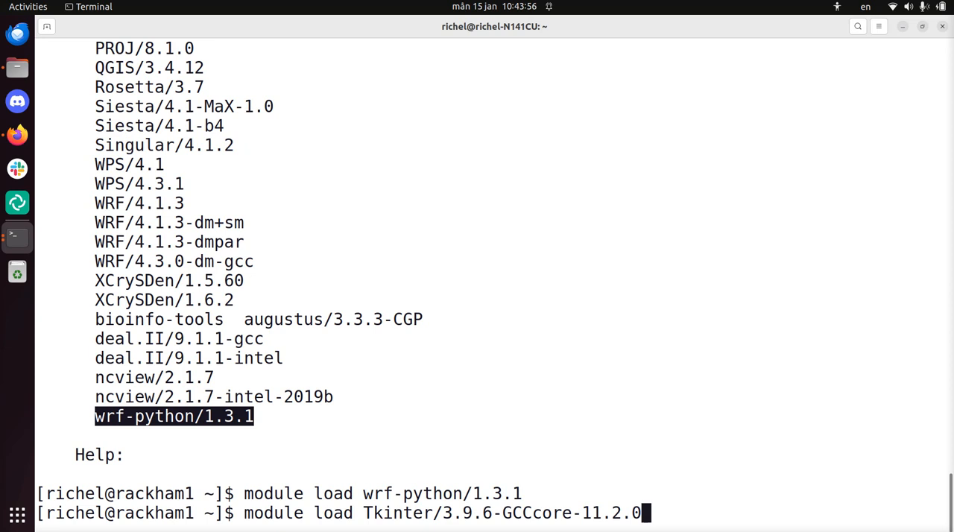
pyautogui.press('Return')
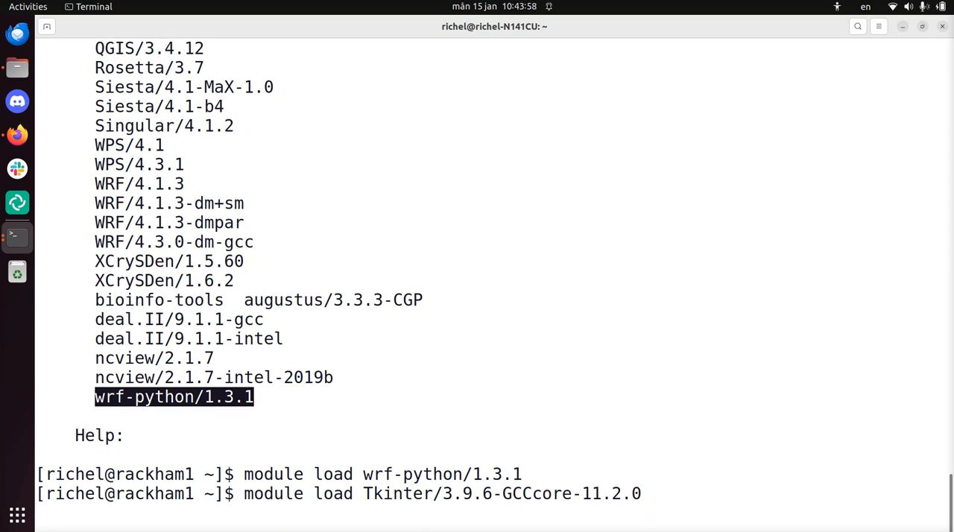
pyautogui.press('Return')
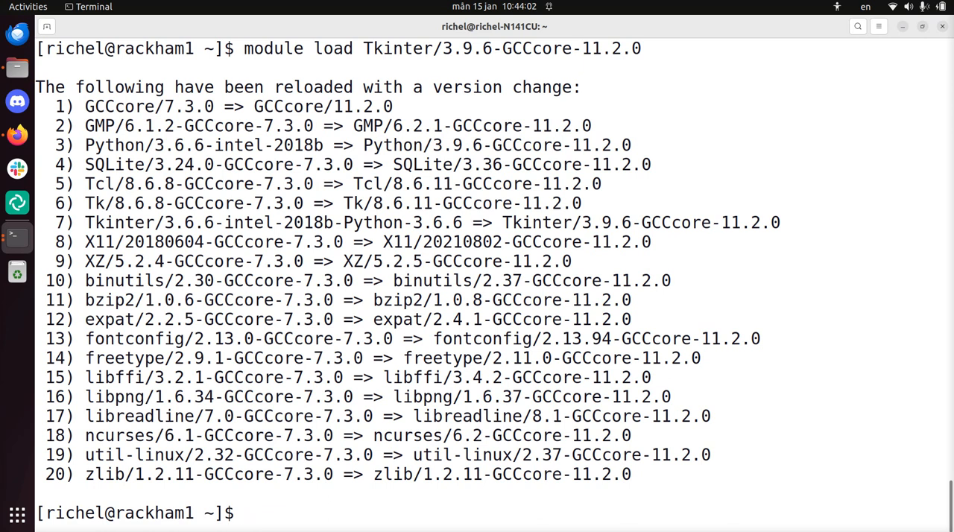
# Step: Run my_turtle.py, which fails with TclError: no display name and no $DISPLAY
pyautogui.write('module load Tkinter/3.9.6-GCCcore-11.2.0')
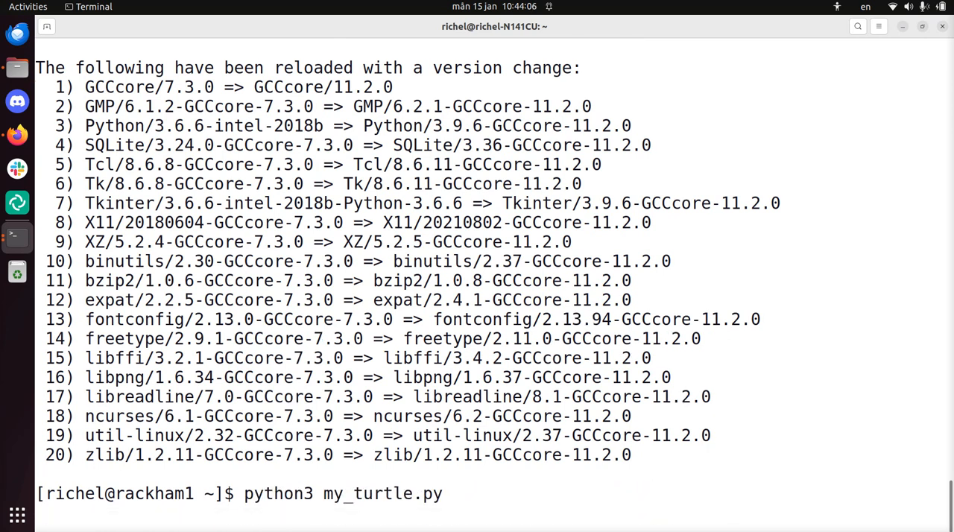
pyautogui.press('Return')
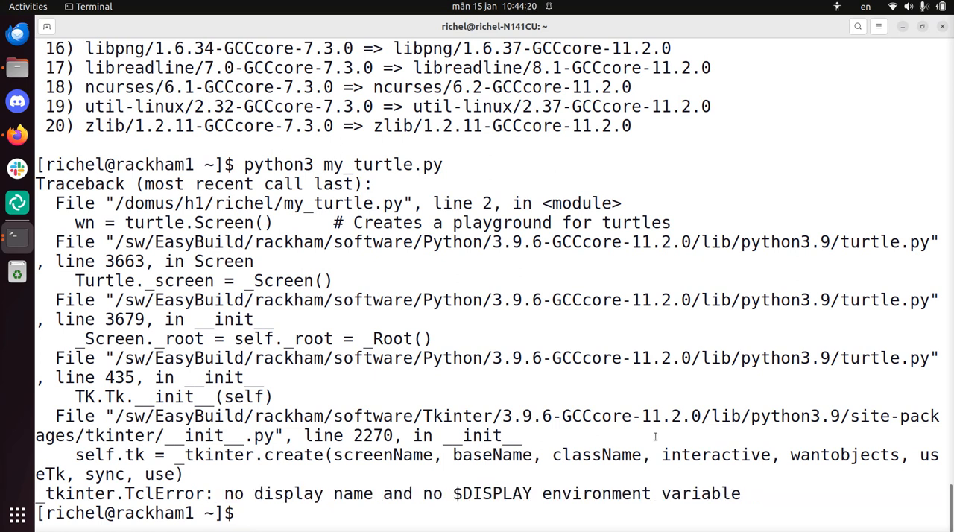
pyautogui.write('exi')
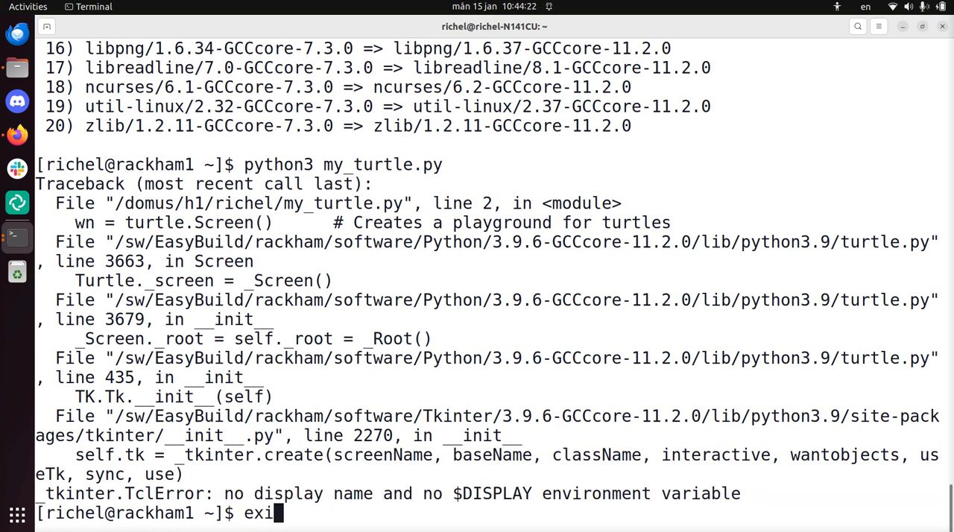
pyautogui.press('Return')
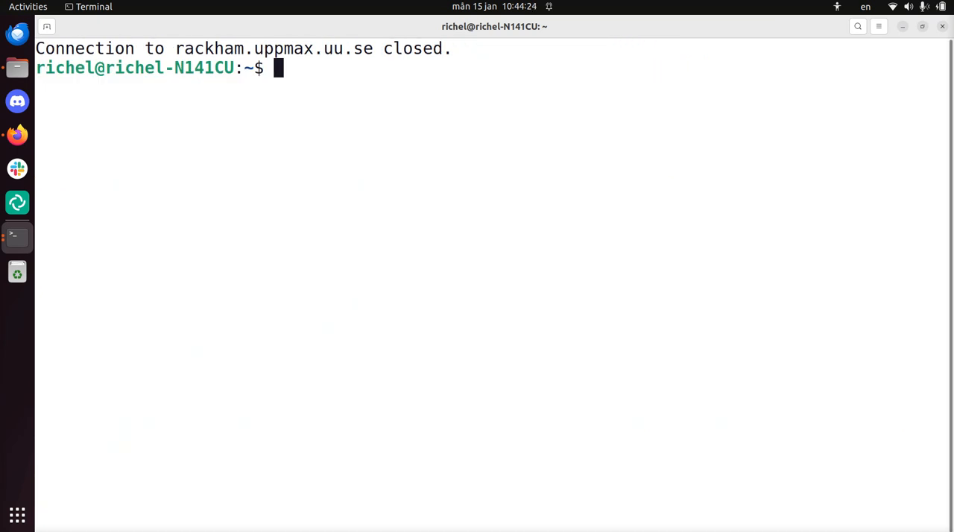
pyautogui.write('ssh -X')
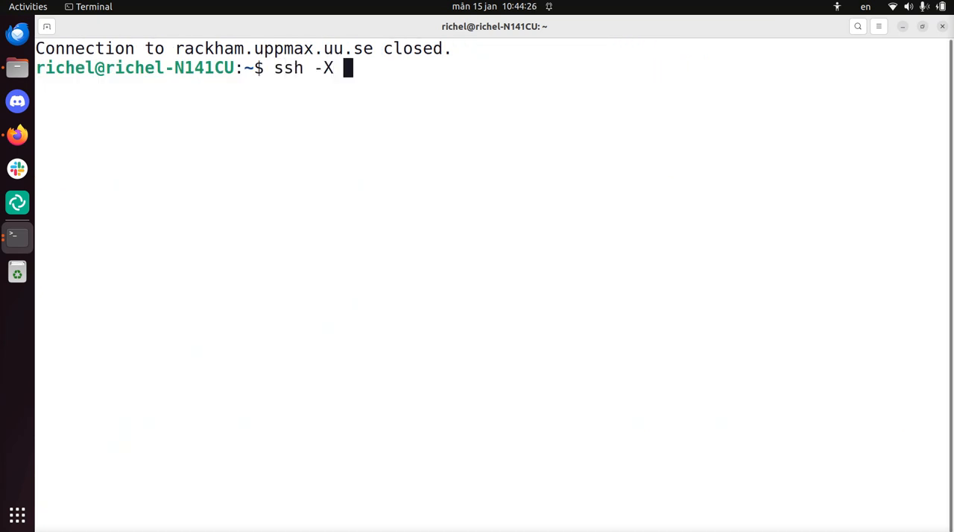
pyautogui.write('richel@ra')
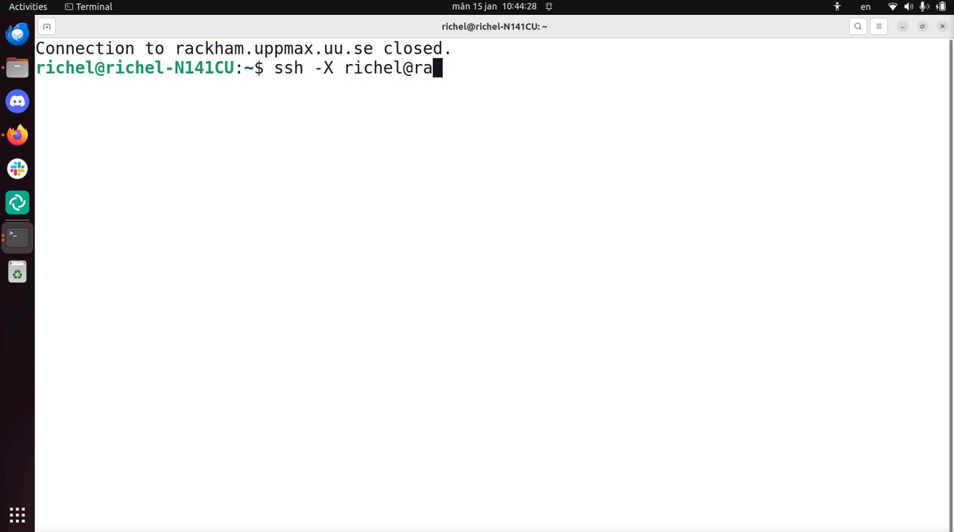
pyautogui.write('ckham.uppma')
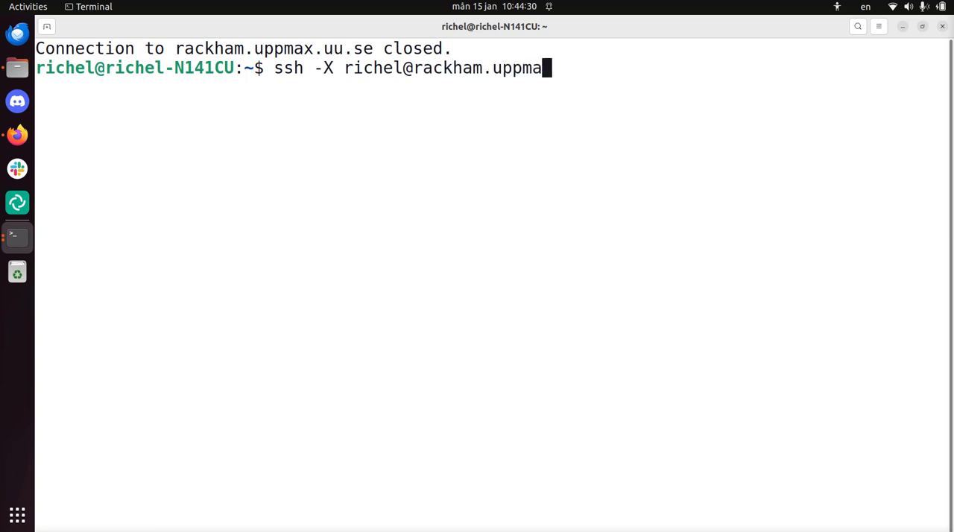
pyautogui.press('Return')
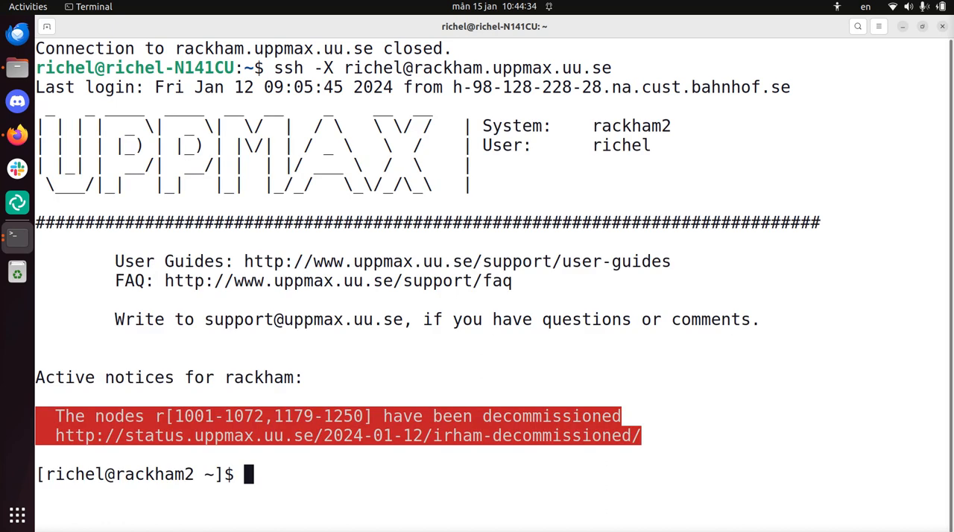
# Step: Reload python3 and bioinfo-tools in the X-forwarded Rackham session
pyautogui.write('module l')
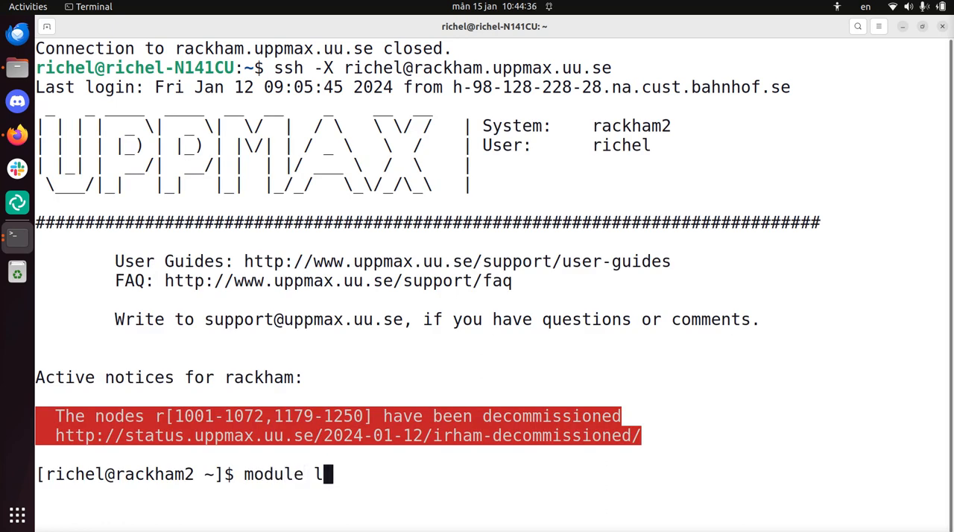
pyautogui.write('oad p')
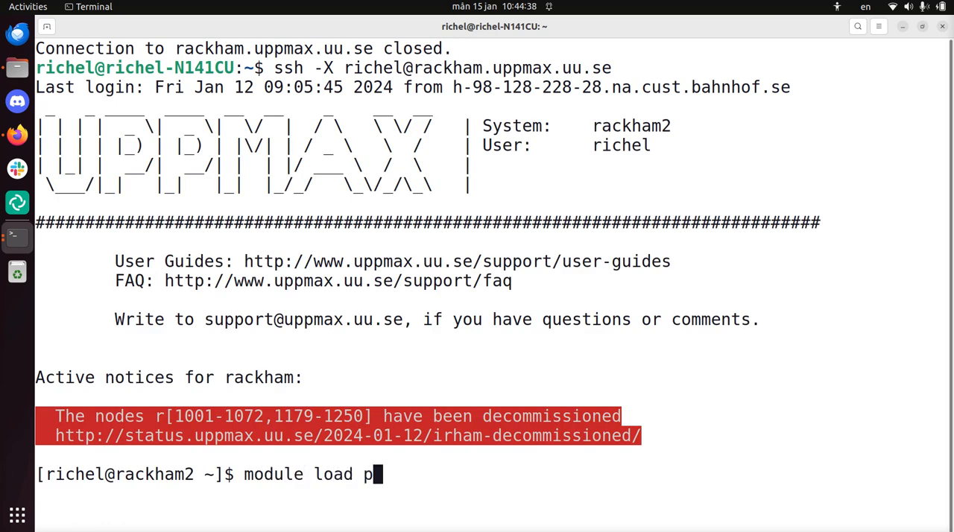
pyautogui.write('Tkinter/3.9.6-GCCcore-11.2.0')
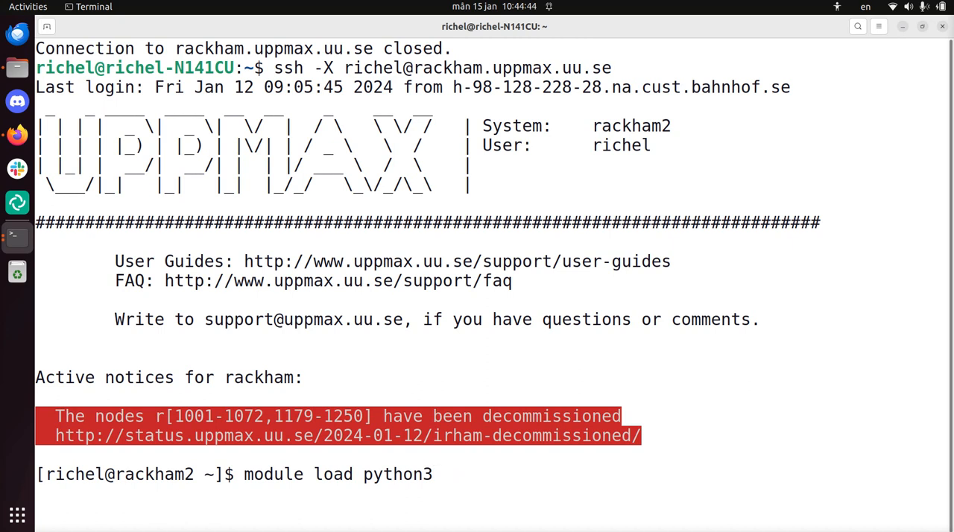
pyautogui.write('/3.1')
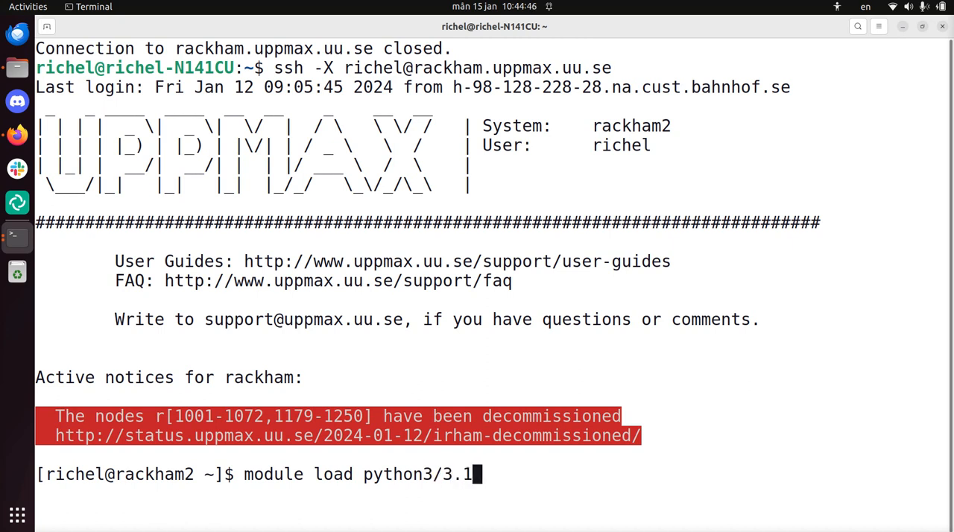
pyautogui.write('1.4')
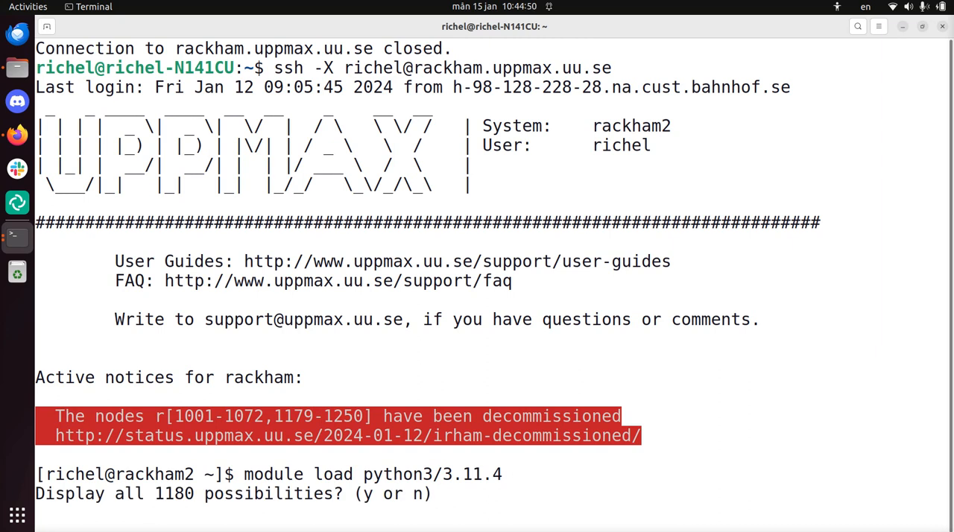
pyautogui.write('moudle')
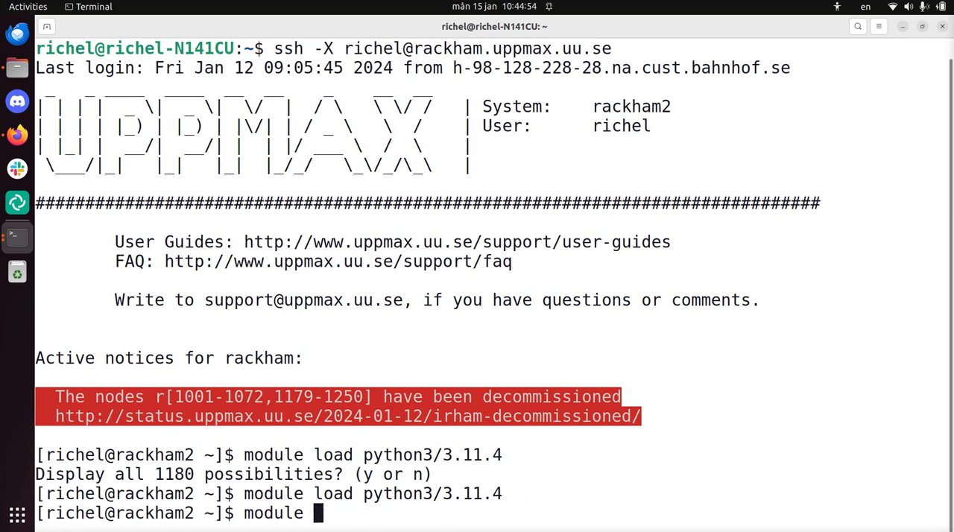
pyautogui.write('load bioinfo')
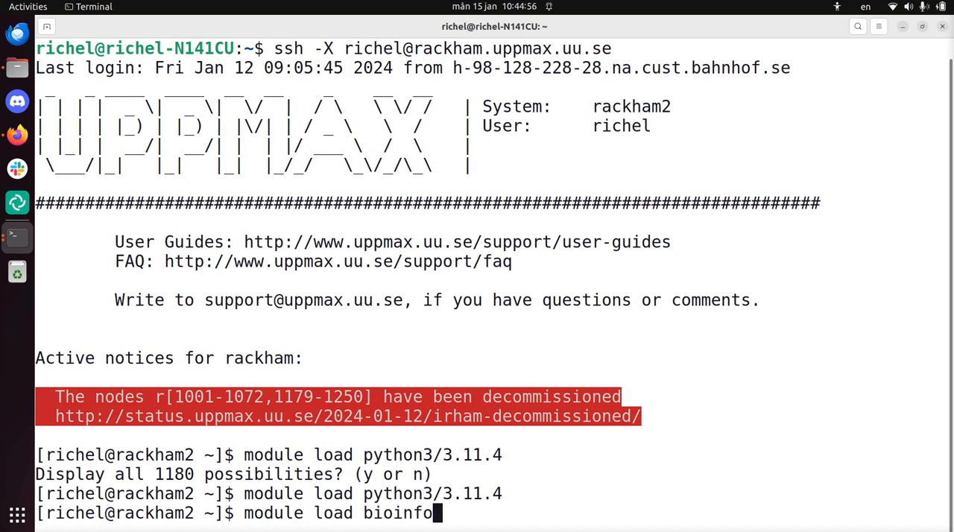
pyautogui.press('Return')
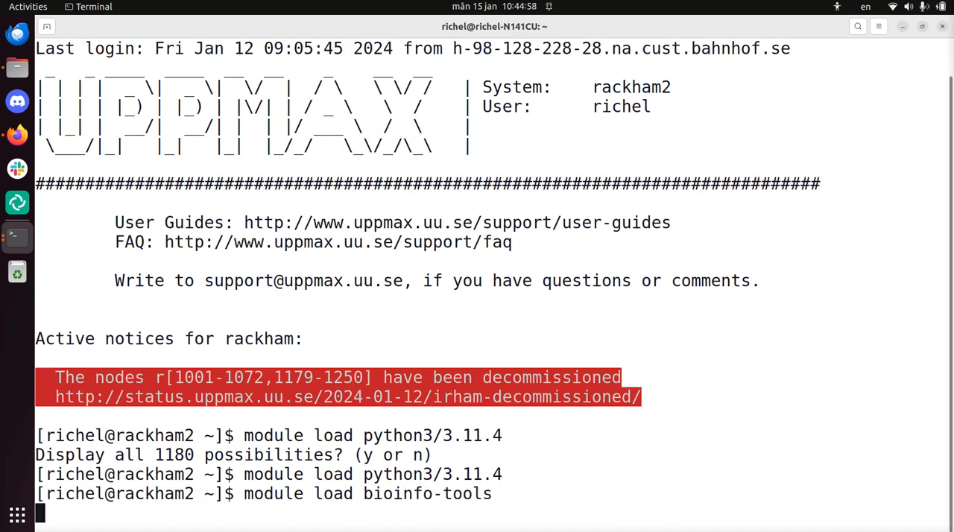
pyautogui.press('Return')
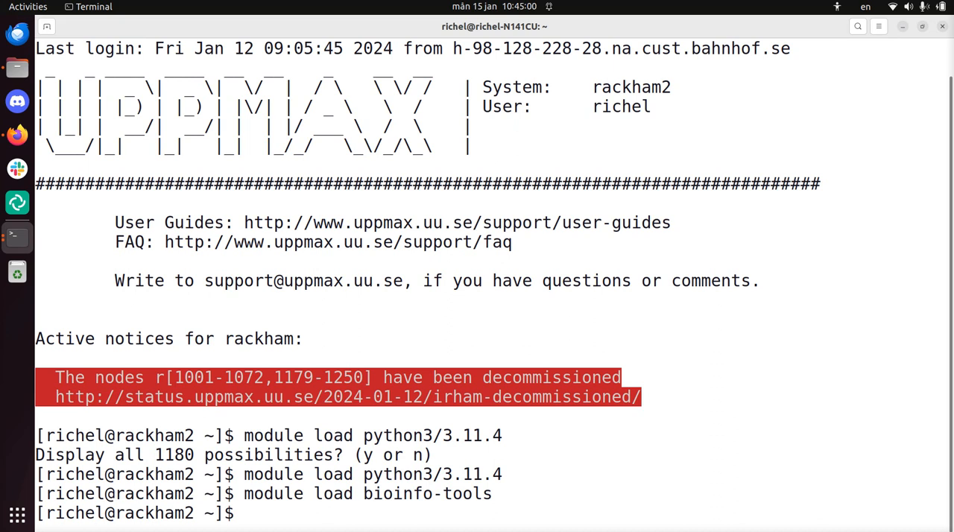
# Step: Load wrf-python/1.3.1 and Tkinter/3.9.6-GCCcore-11.2.0, then enter python3 my_turtle.py
pyautogui.write('module load Tkinter/3.9.6-GCCcore-11.2.0')
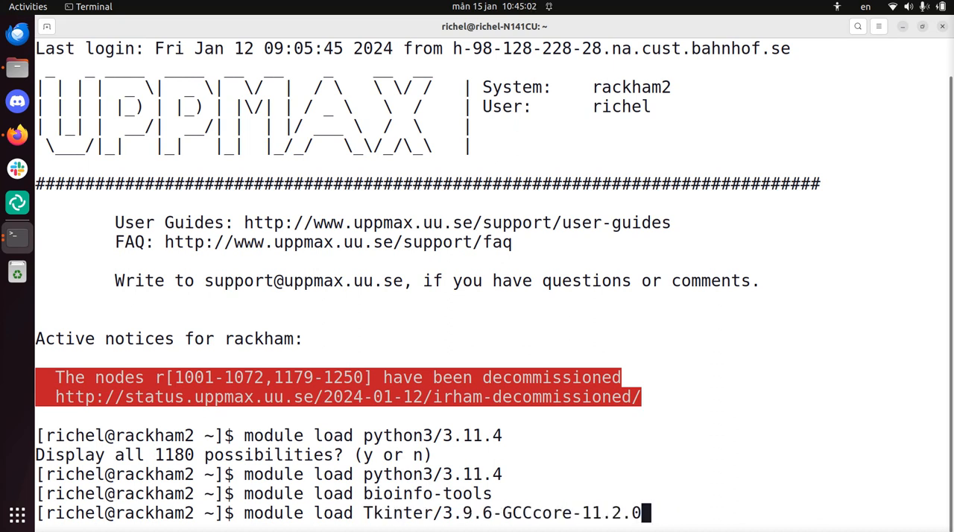
pyautogui.write('wrf-python/1.3.1')
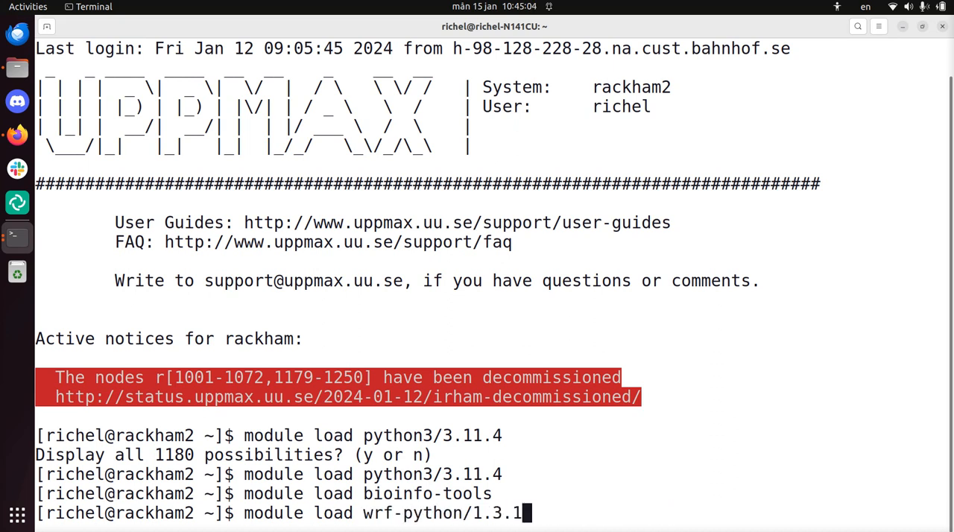
pyautogui.press('Return')
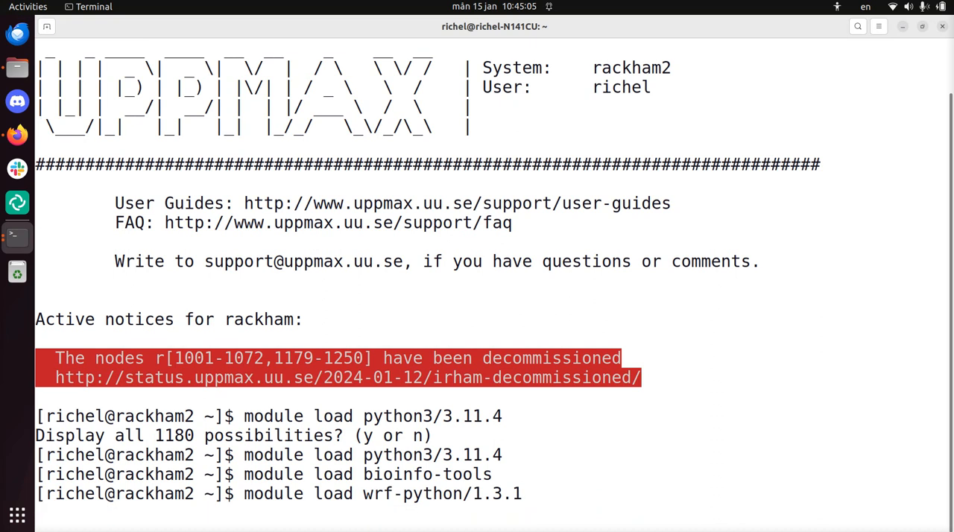
pyautogui.press('Return')
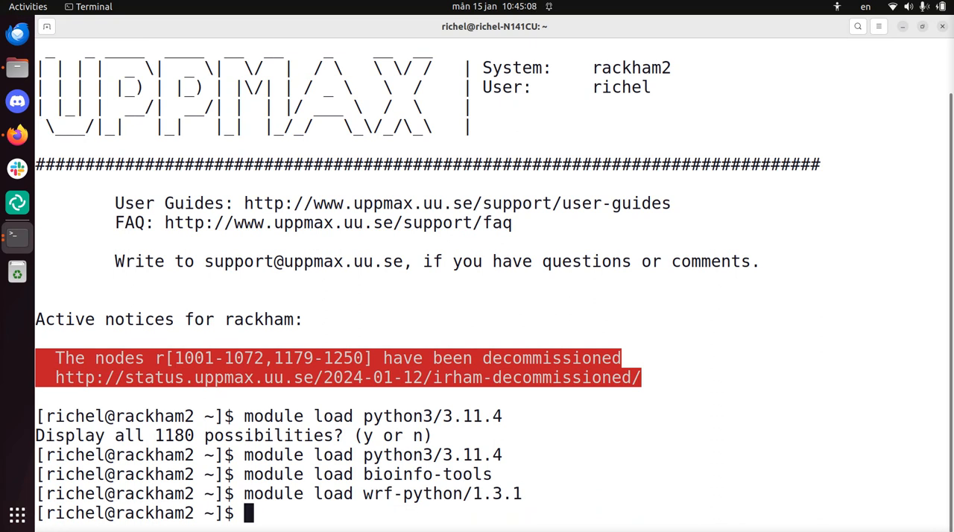
pyautogui.write('exit')
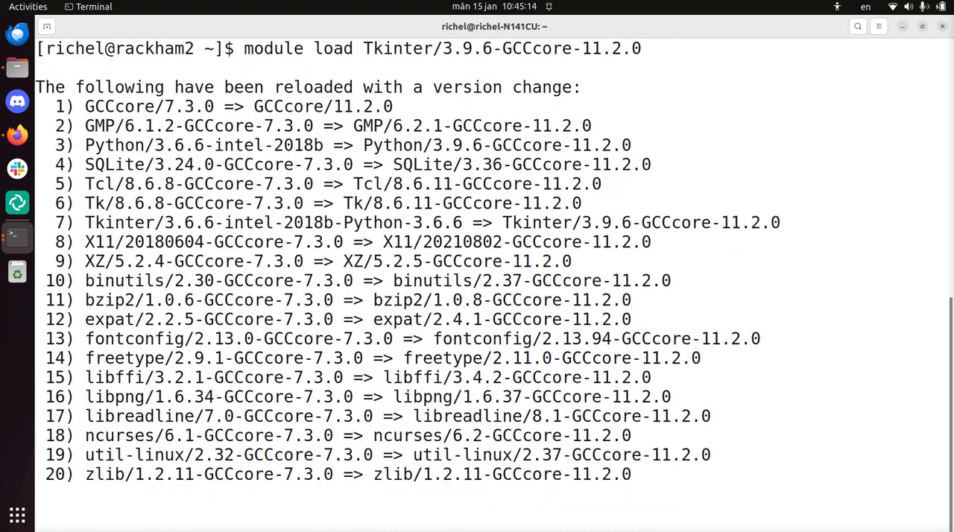
pyautogui.write('module load wrf-python/1.3.1')
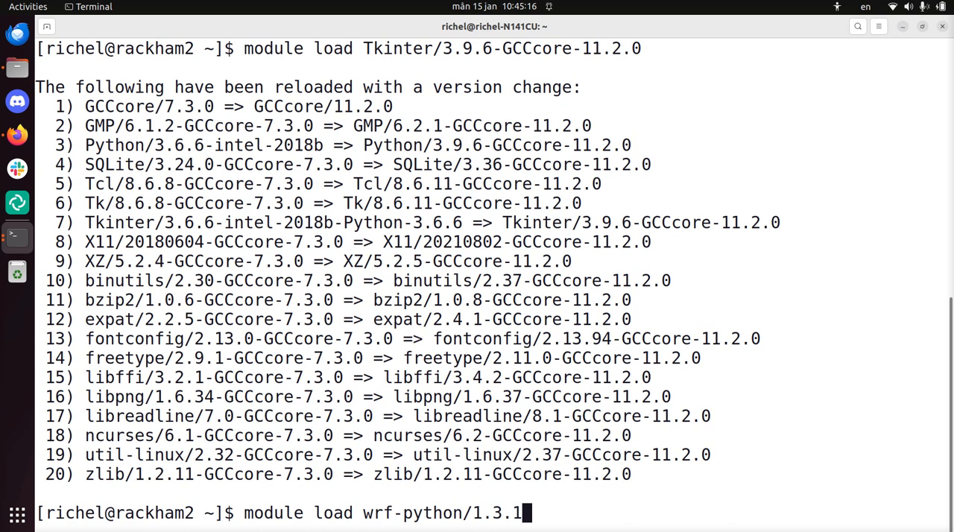
pyautogui.write('python3 my_turtle.py')
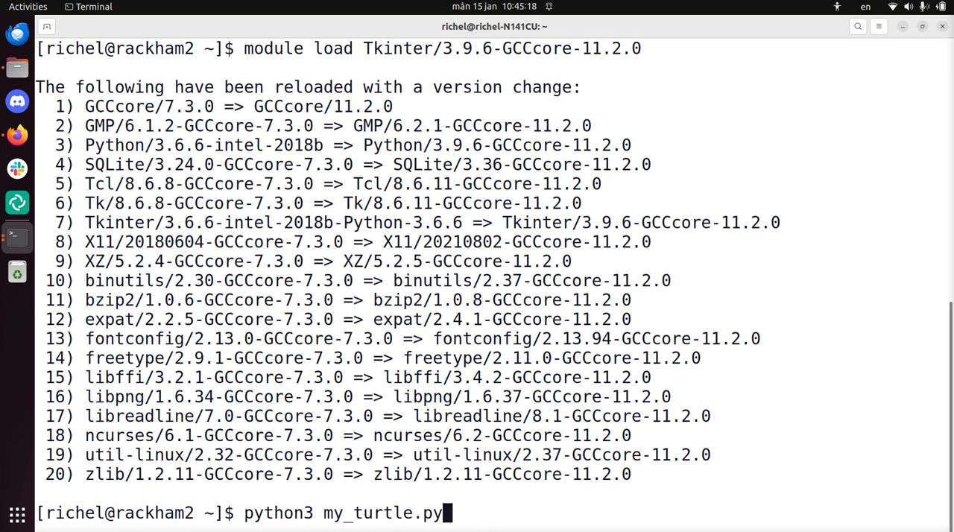
# Step: Run python3 my_turtle.py, opening the Turtle Graphics window with the drawn path
pyautogui.press('Return')
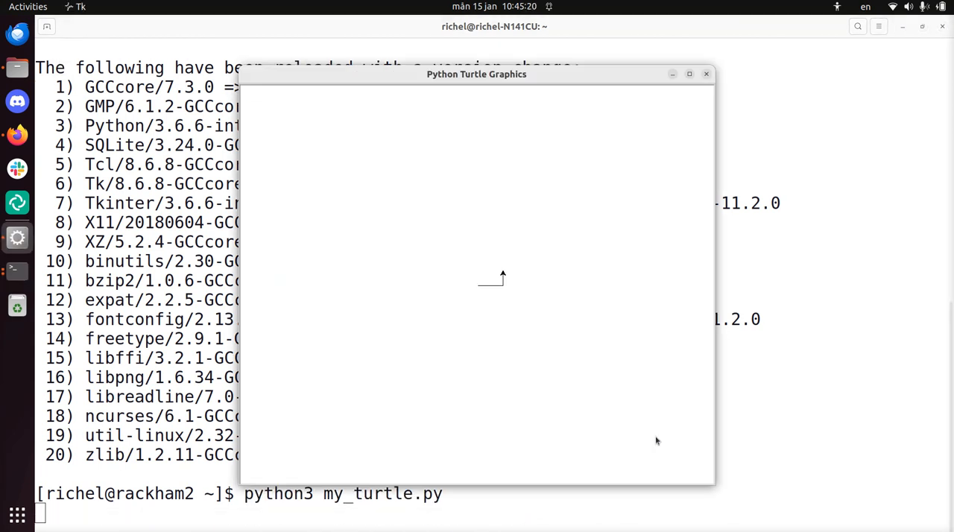
pyautogui.moveTo(485, 276)
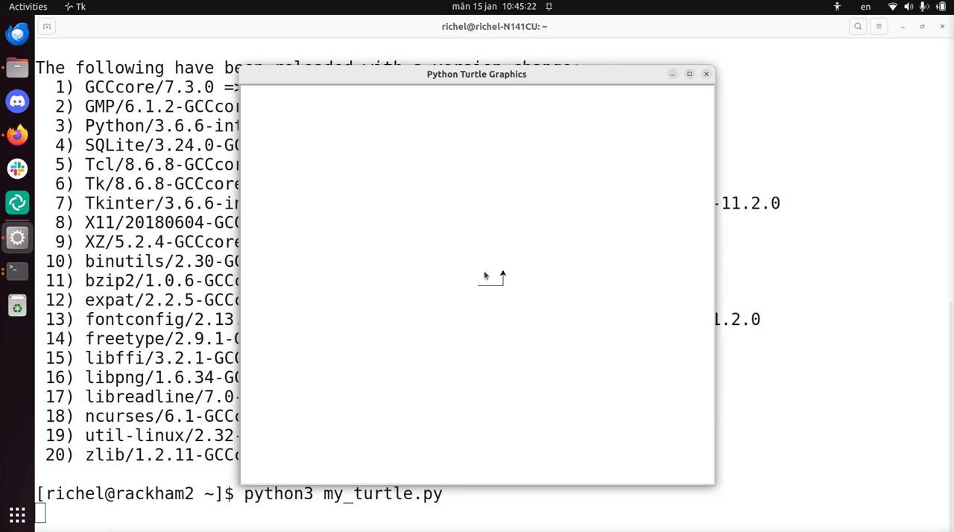
pyautogui.moveTo(440, 277)
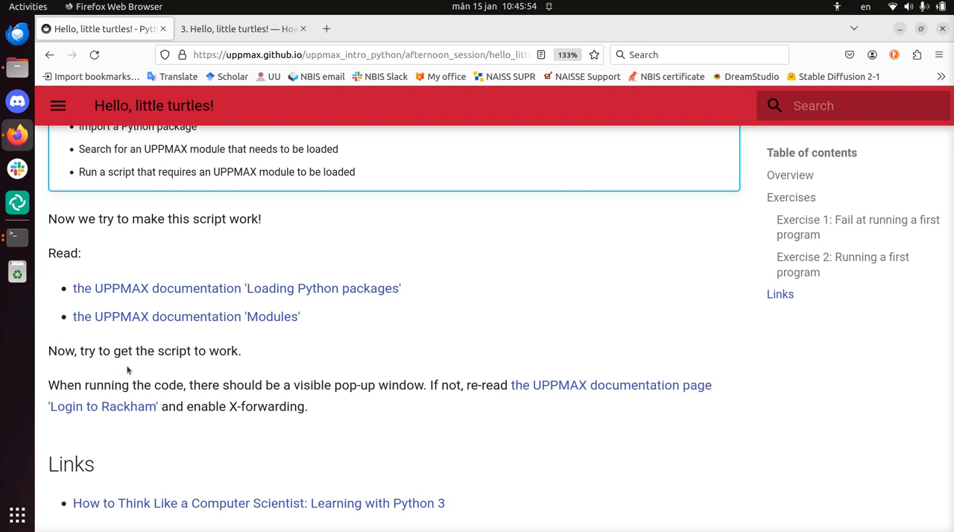
pyautogui.moveTo(152, 289)
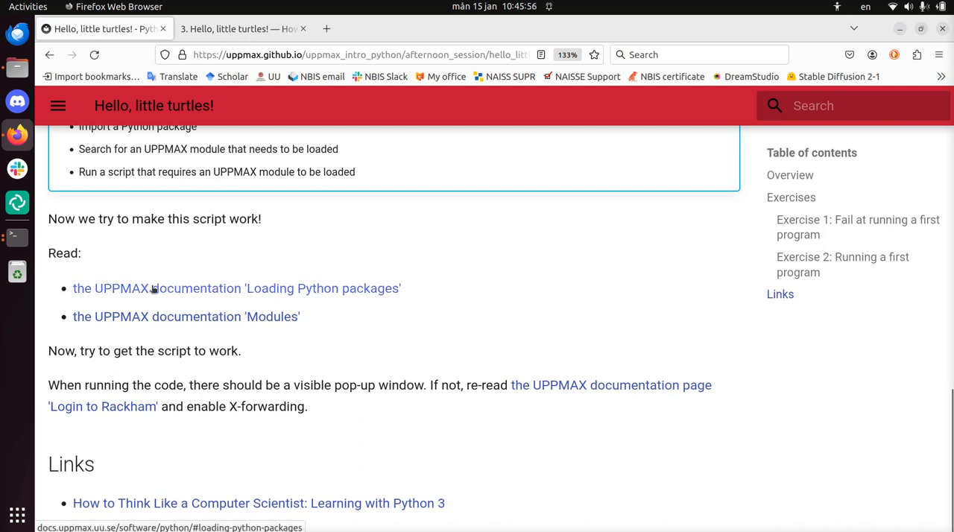